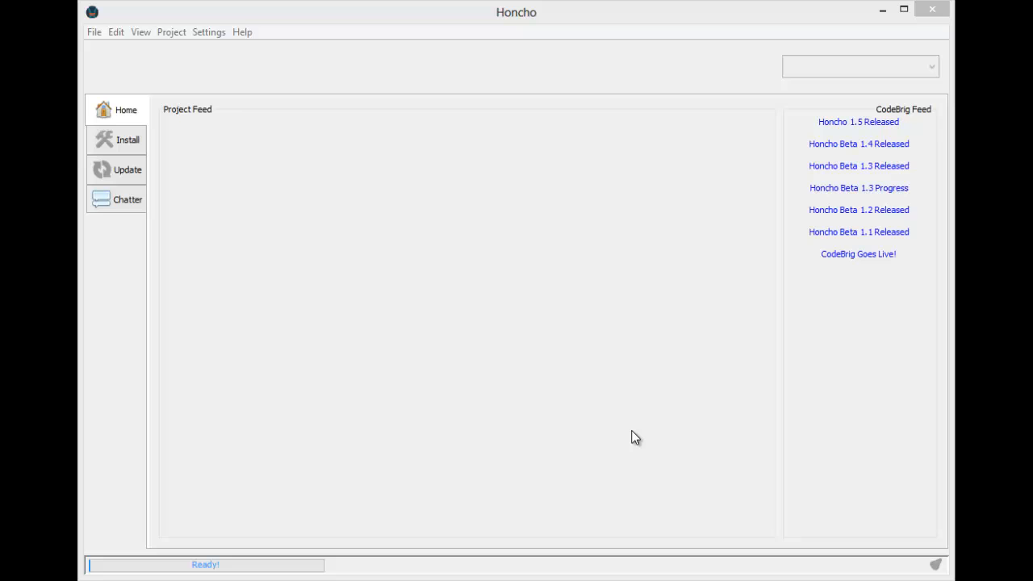
mouse_move(174, 233)
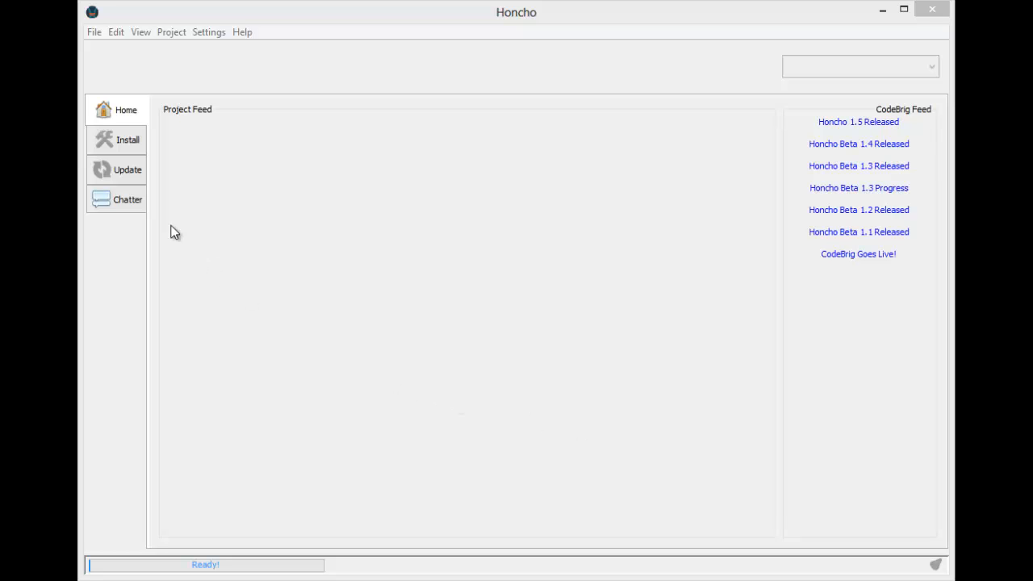
Create a new project named Test Product and bring up its installer setup form
click(93, 33)
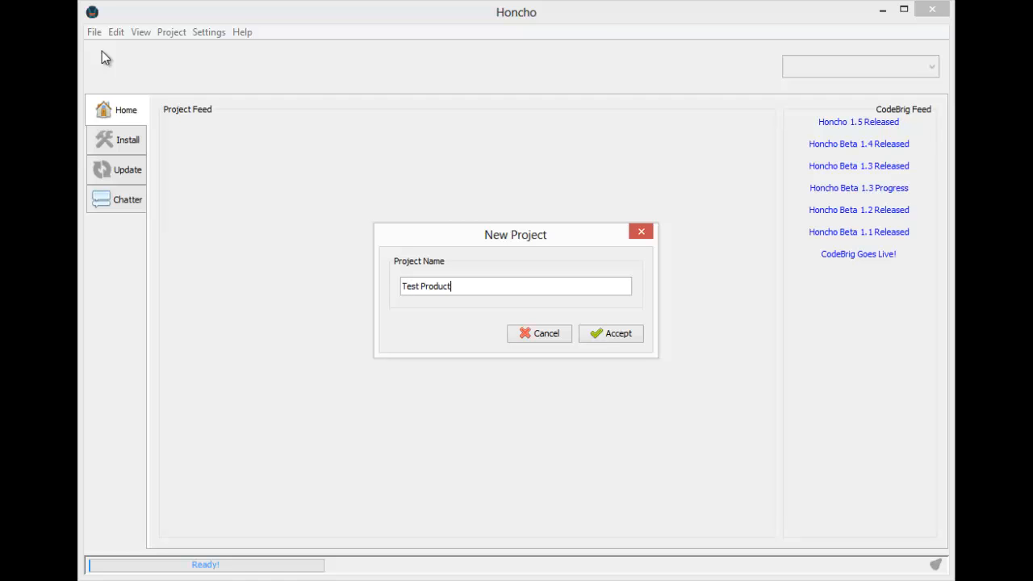
click(610, 333)
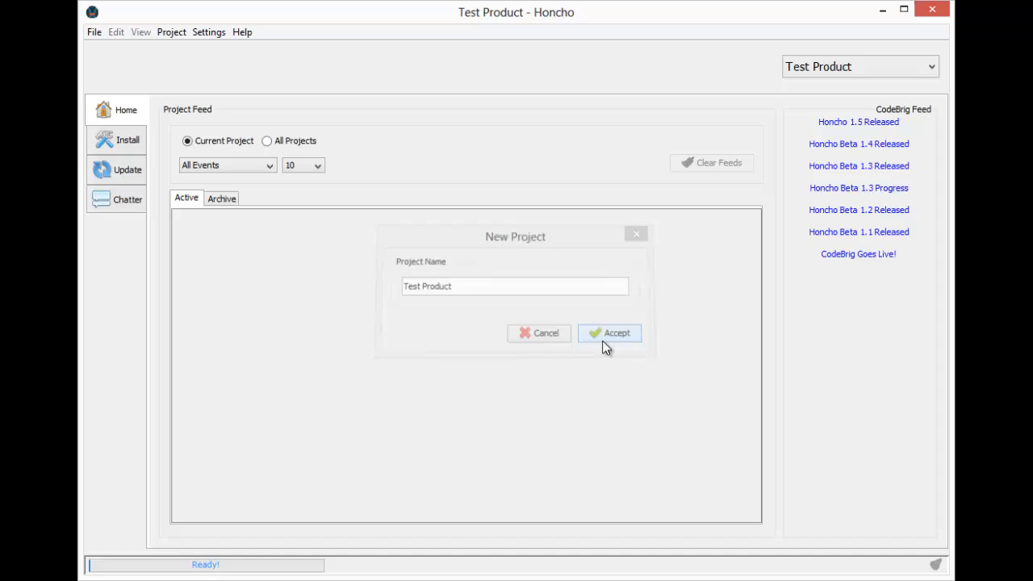
click(610, 333)
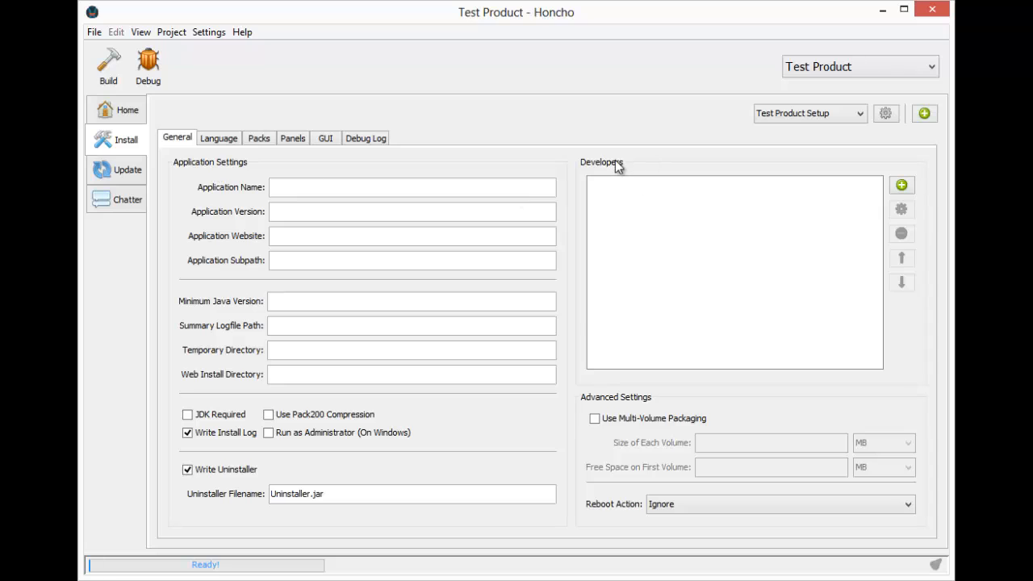
mouse_move(589, 358)
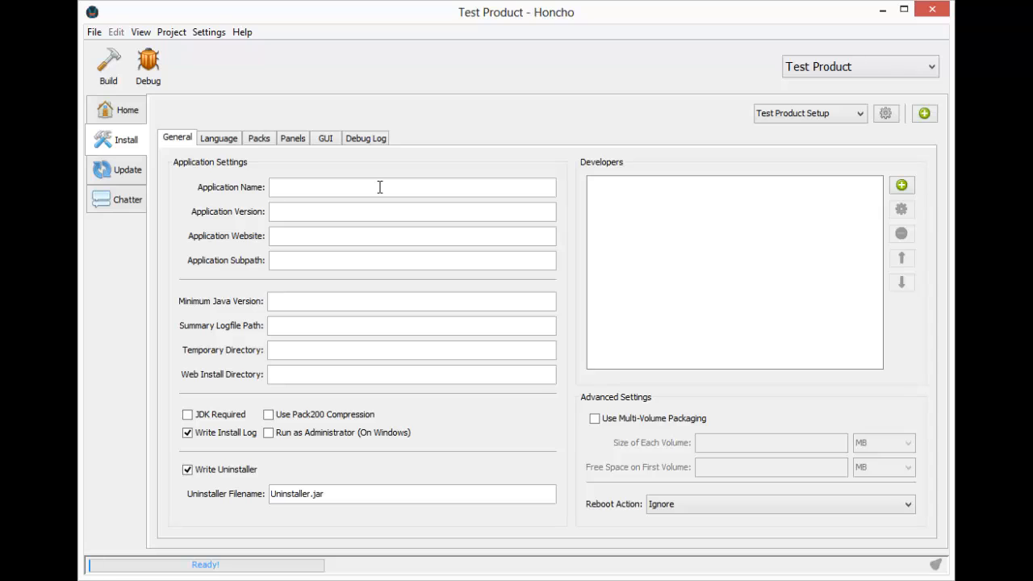
text(T)
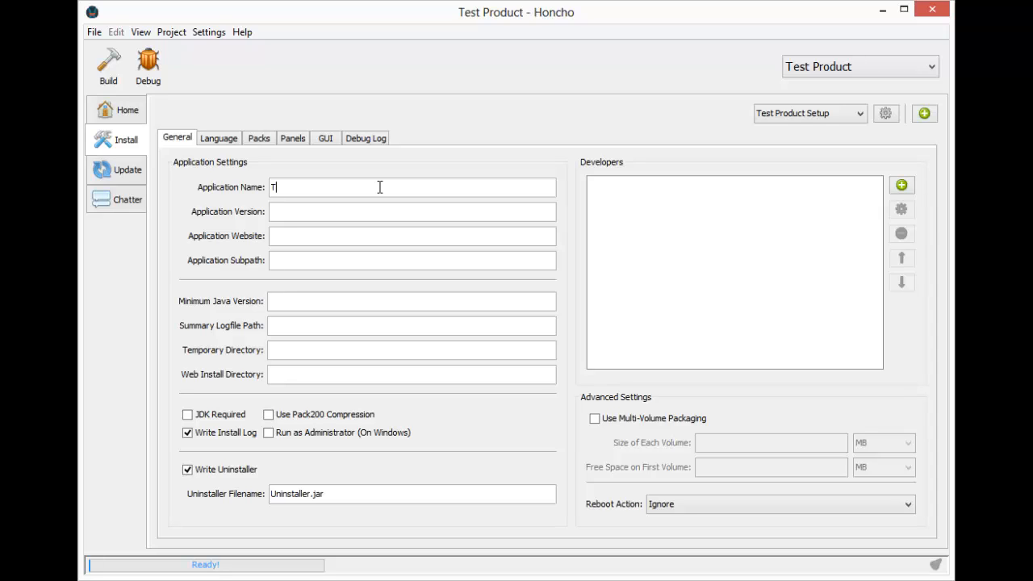
text(est Product)
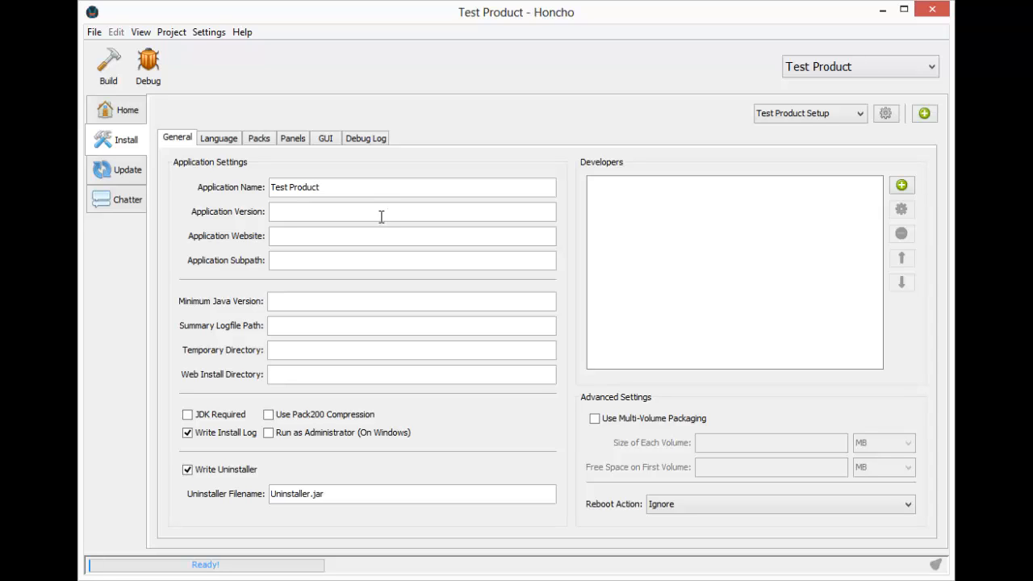
text(1.0)
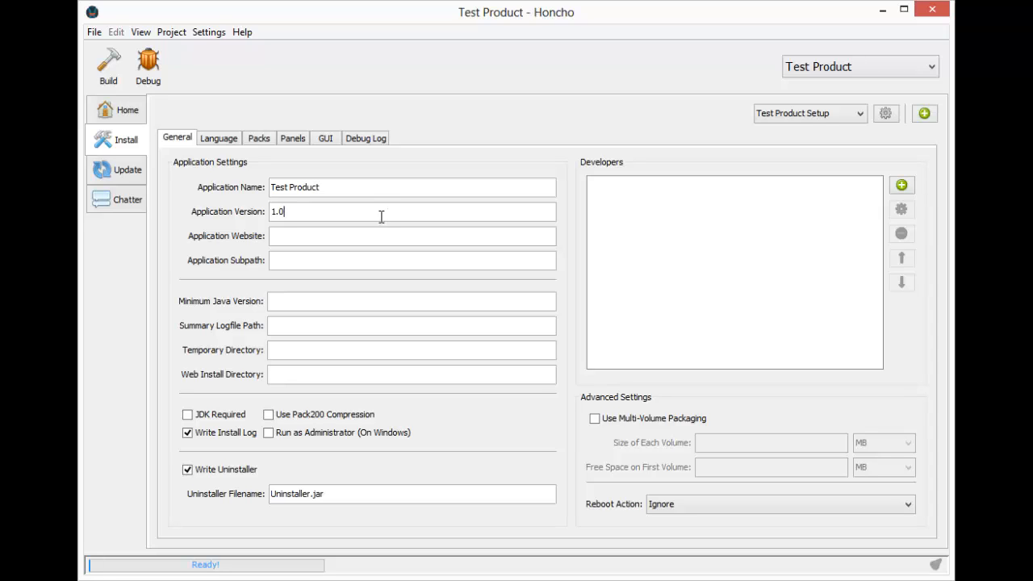
text(h)
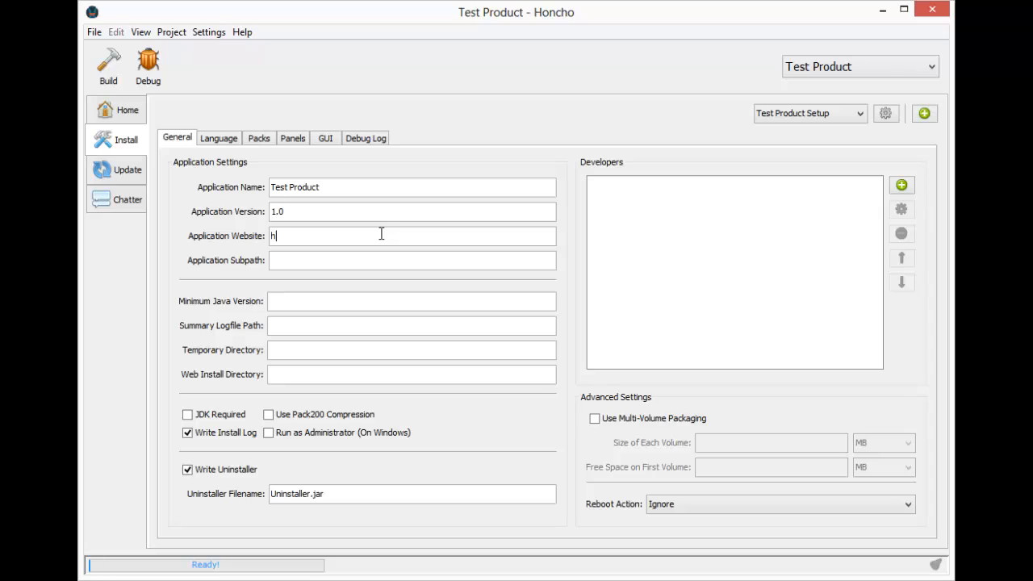
text(ttp://www)
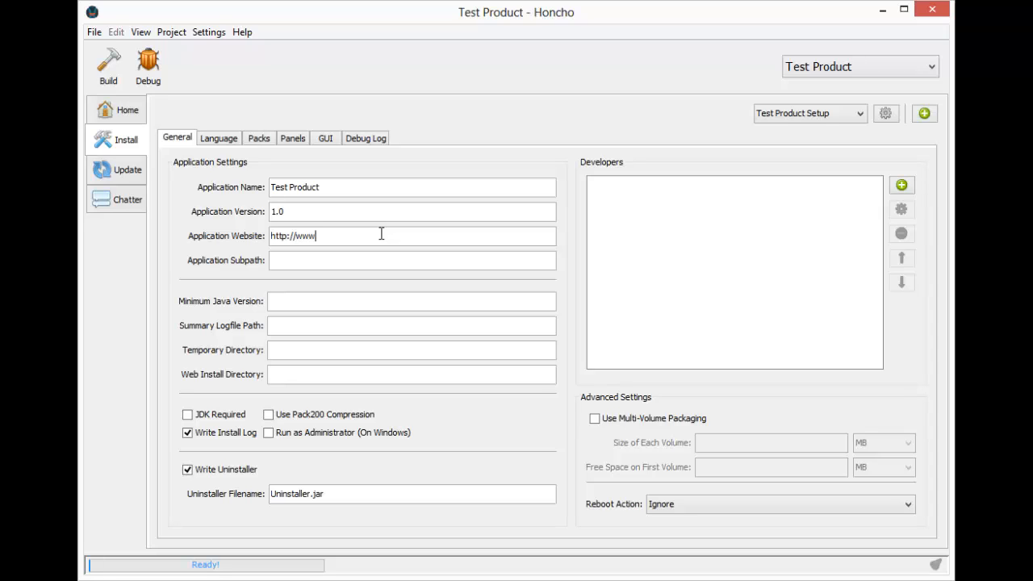
text(testcompany.com/)
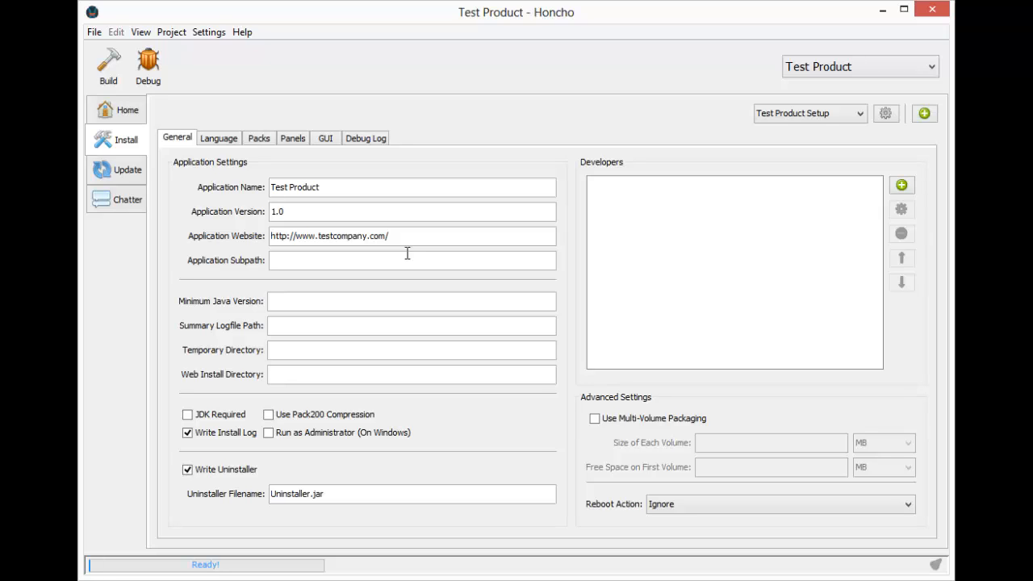
Set the subpath to Test Company\Test Product and require running as administrator on Windows
text(Test Company)
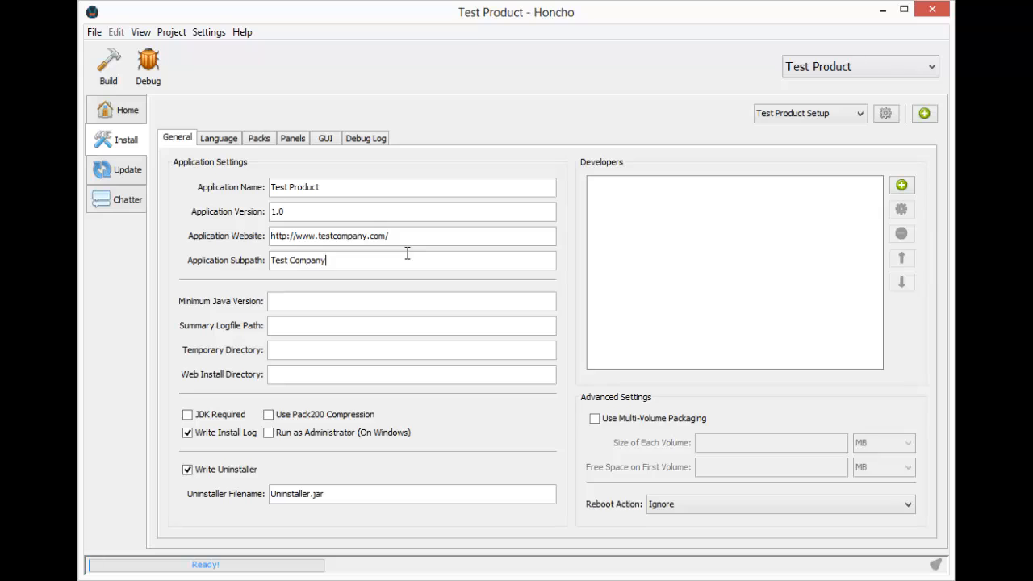
text(/Test Prod)
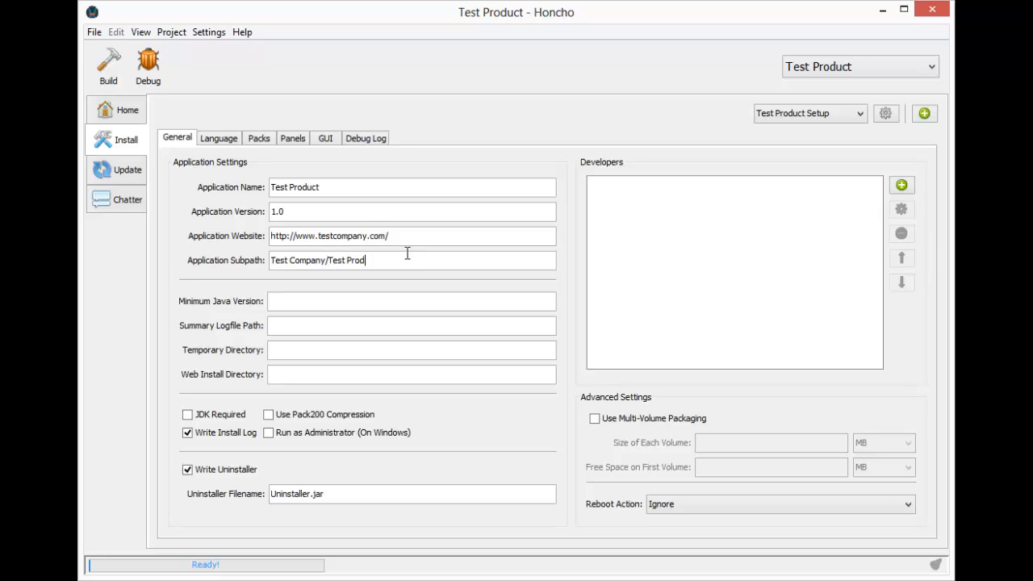
text(uct)
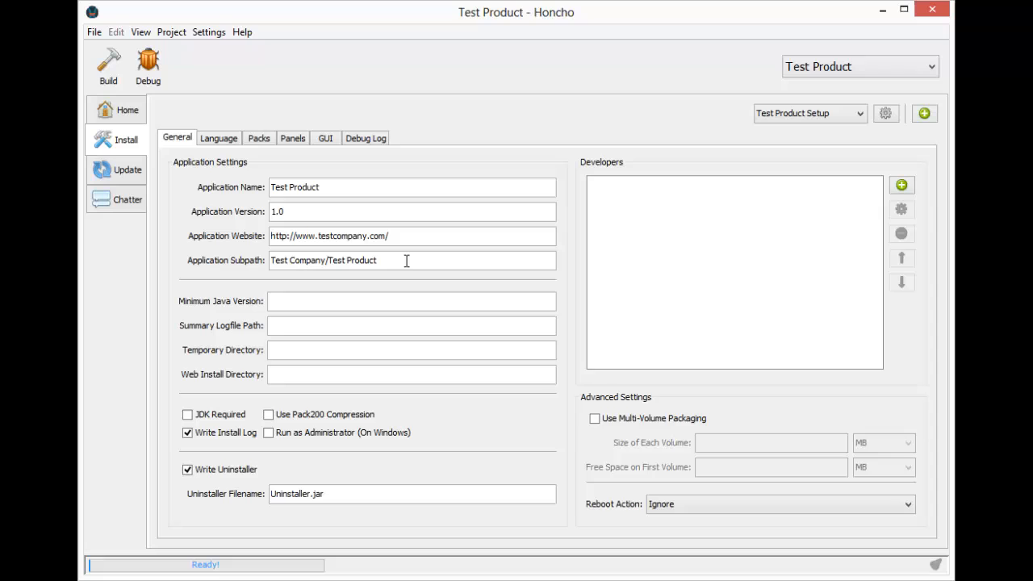
double_click(352, 260)
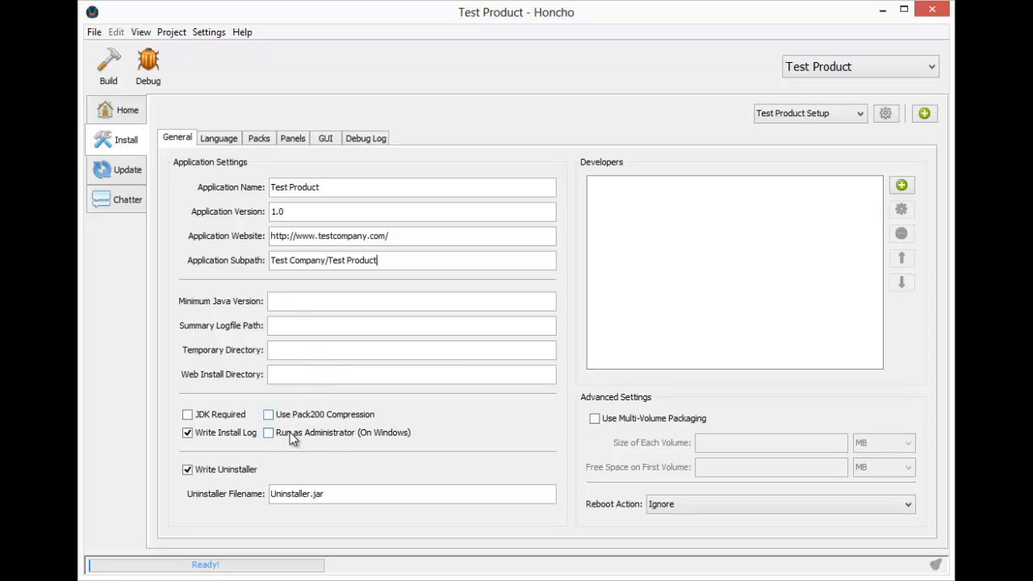
click(268, 432)
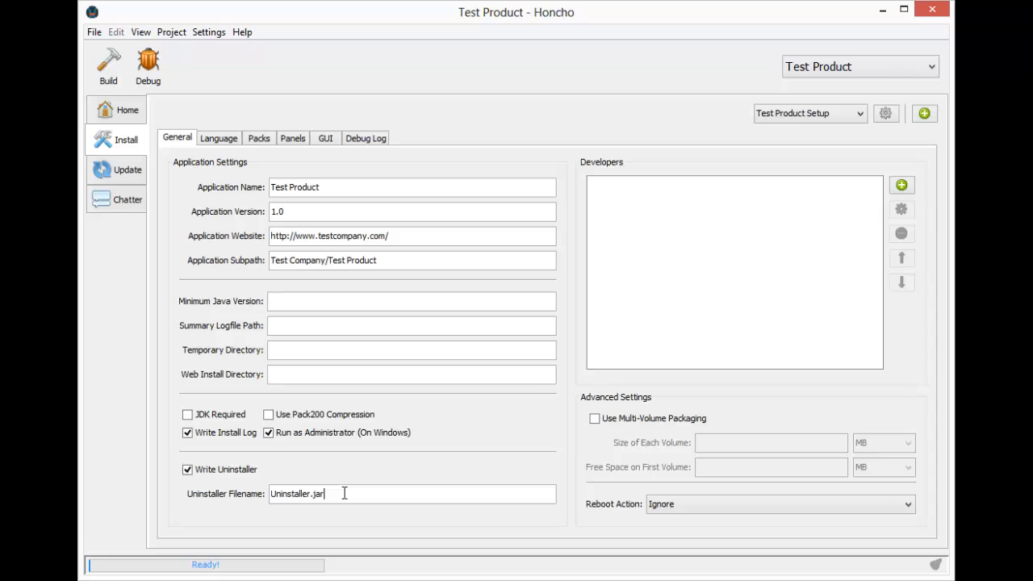
mouse_move(901, 185)
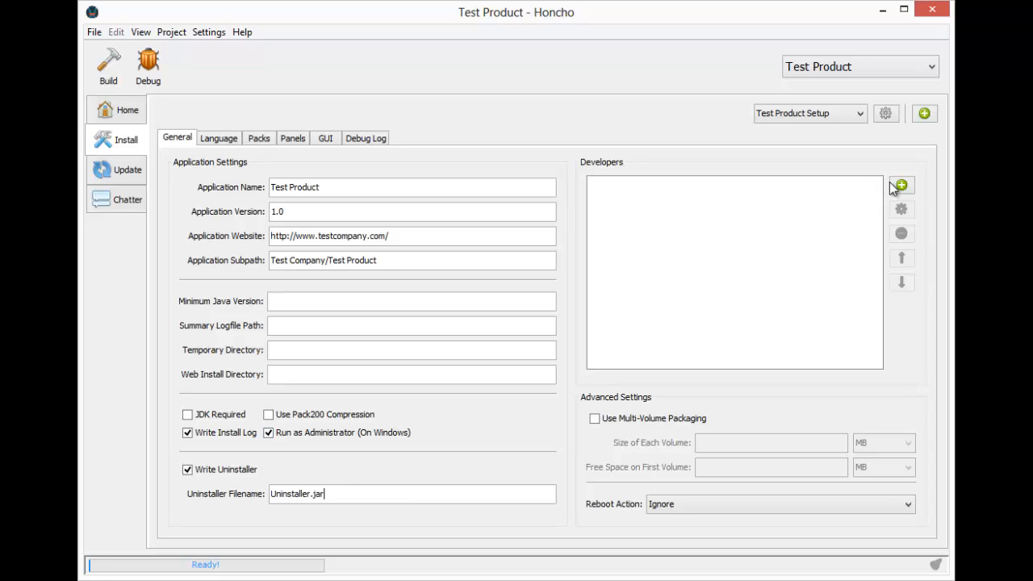
mouse_move(896, 194)
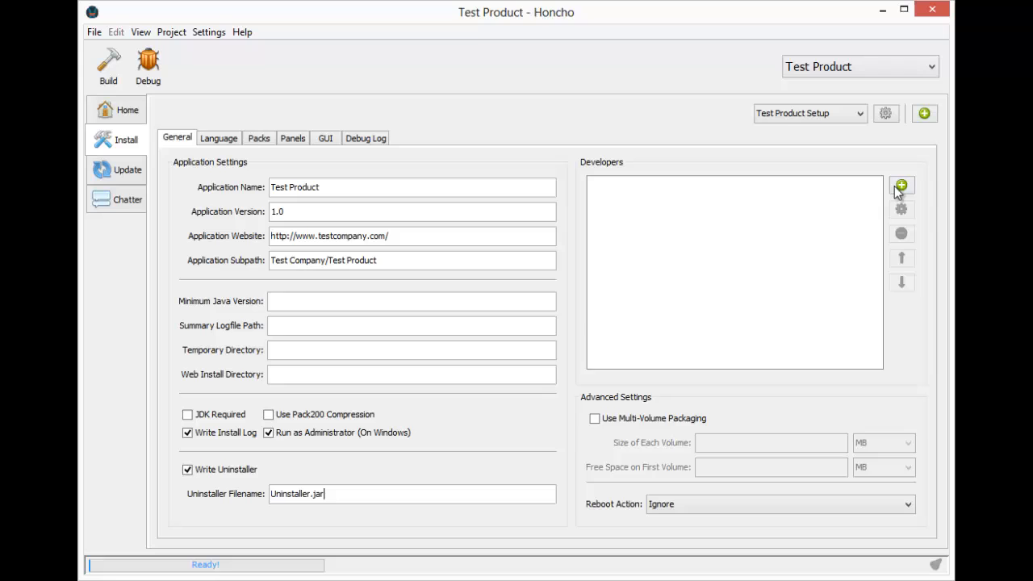
Add developer John Doe with e-mail john.doe@testcompany to the developer list
click(901, 184)
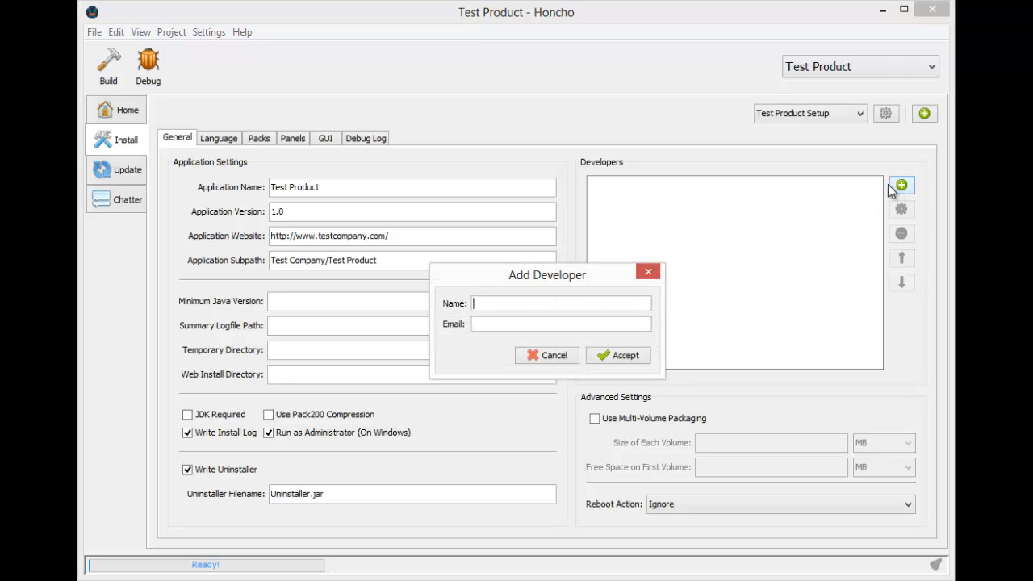
text(John Doe)
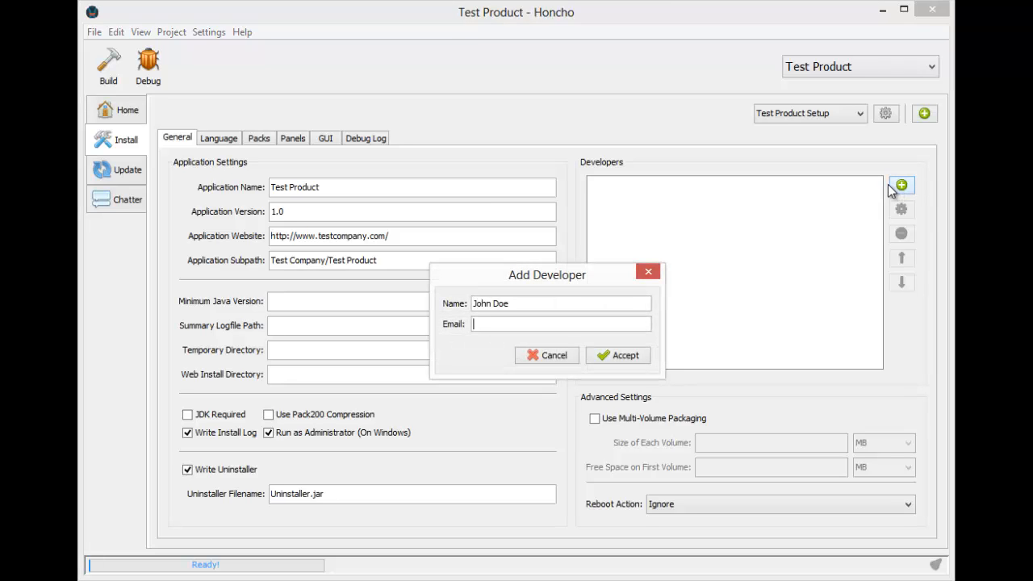
text(john.doe@)
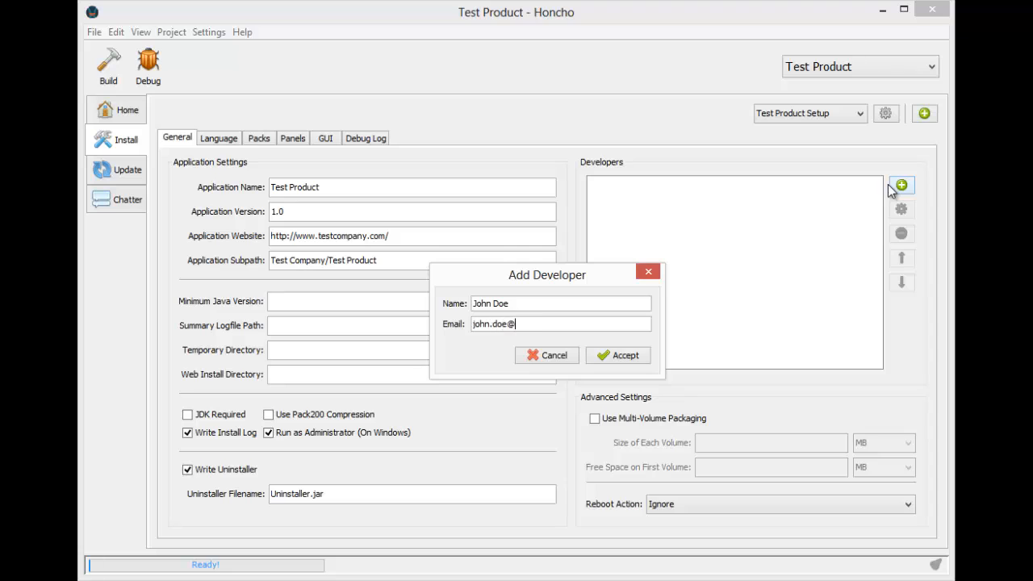
text(testcompany.com)
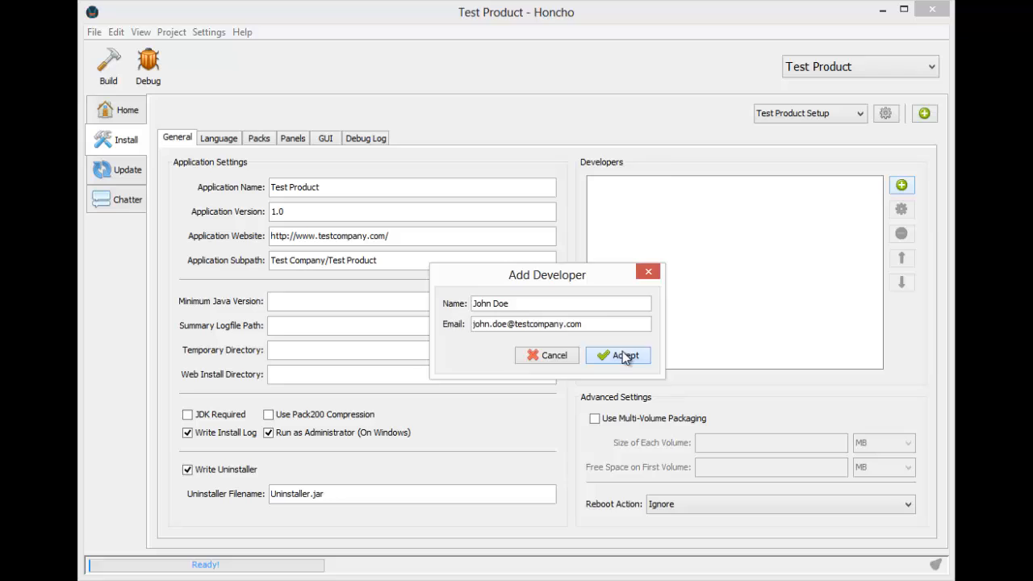
click(618, 356)
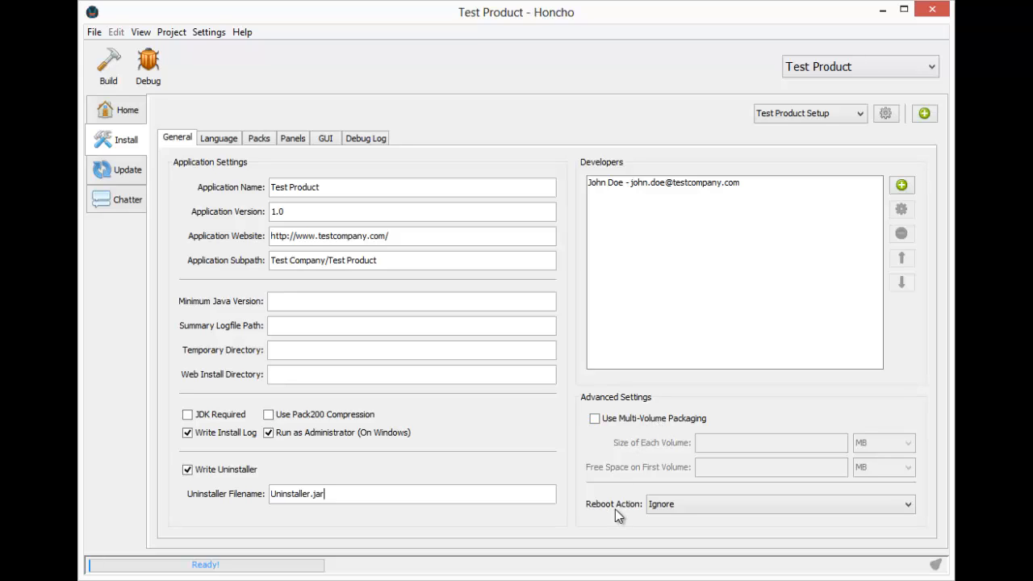
mouse_move(652, 503)
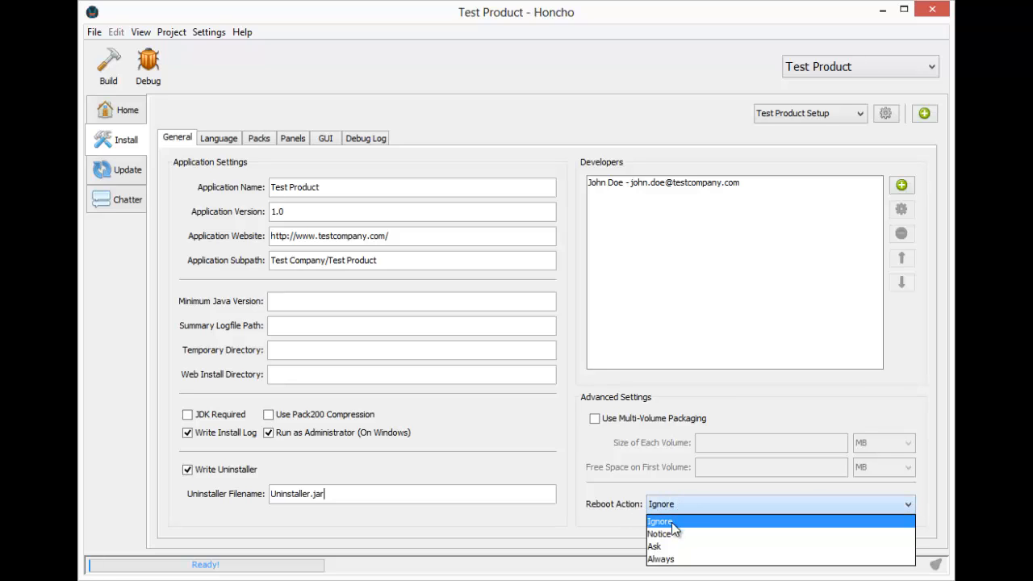
mouse_move(662, 532)
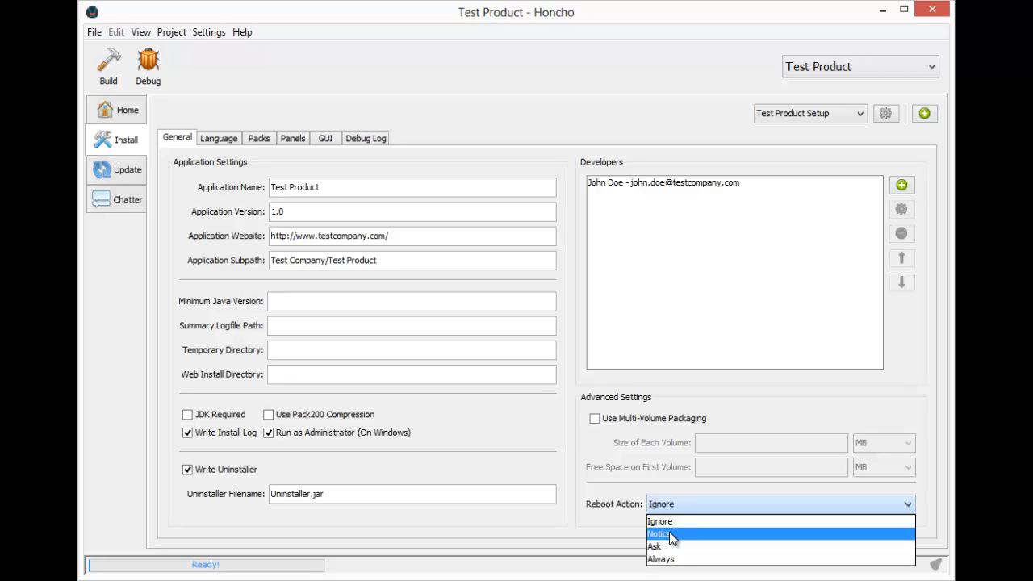
mouse_move(661, 558)
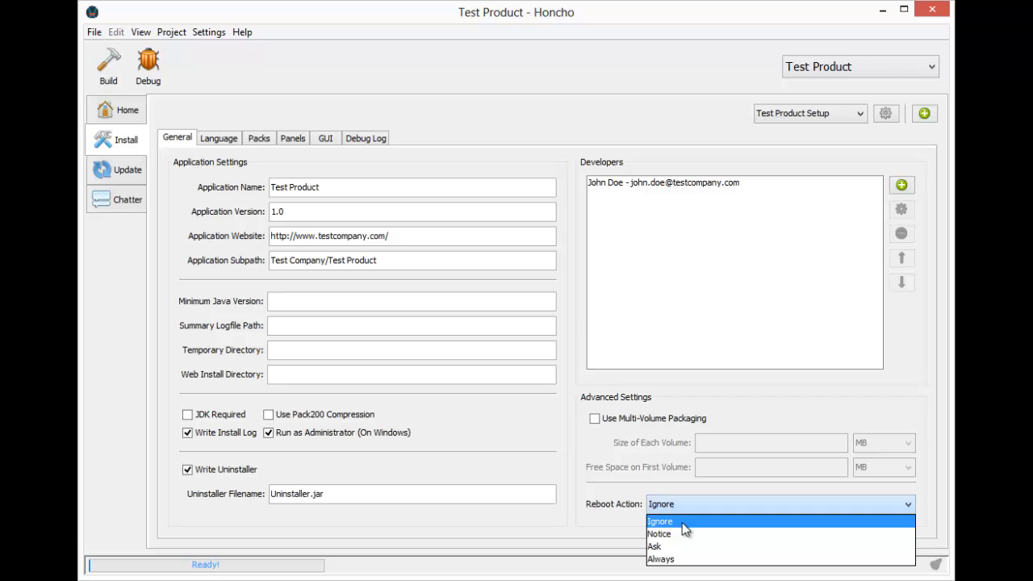
Add German alongside English in the Language settings' list of installer languages
click(220, 139)
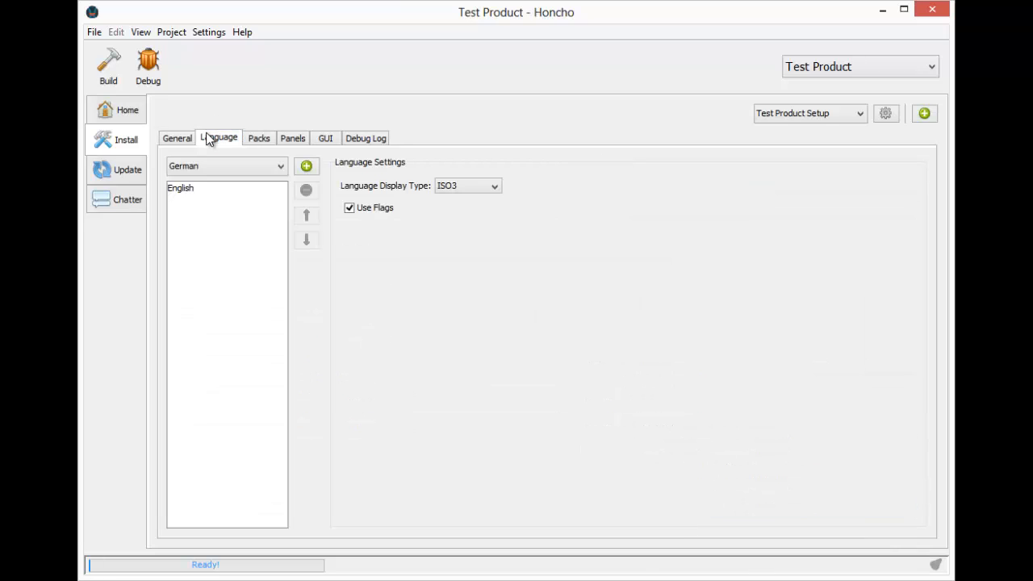
click(226, 165)
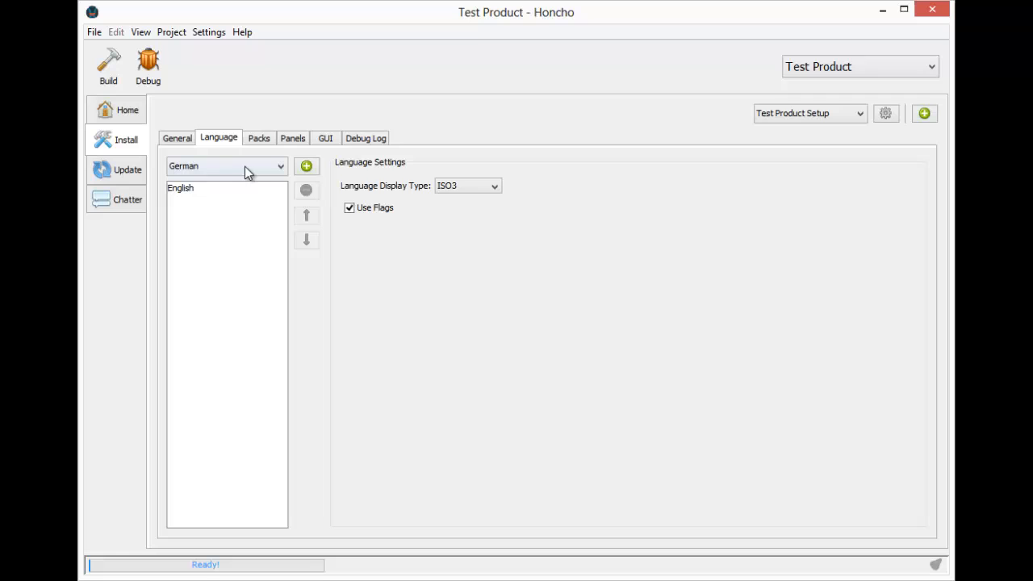
click(226, 165)
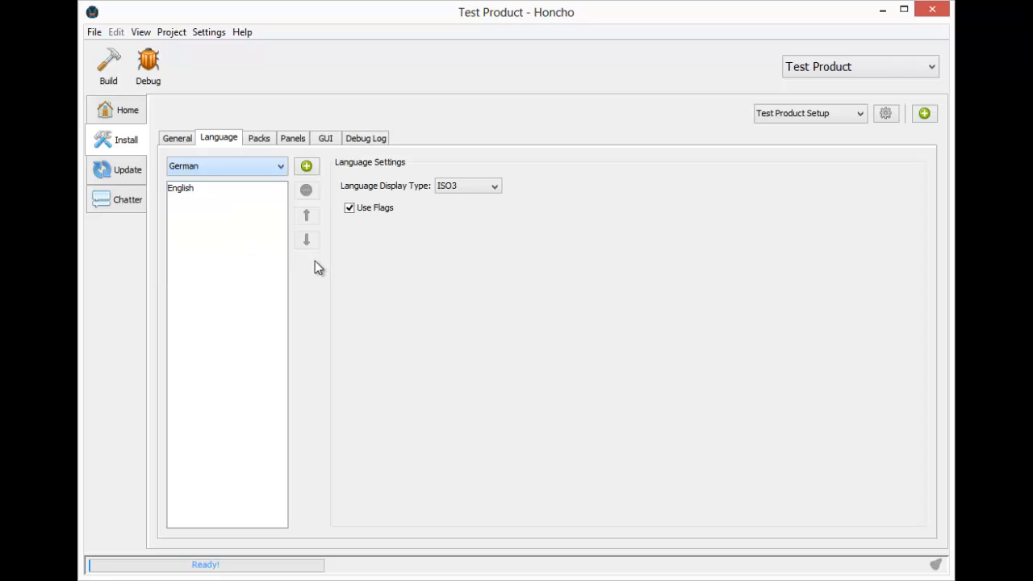
mouse_move(307, 167)
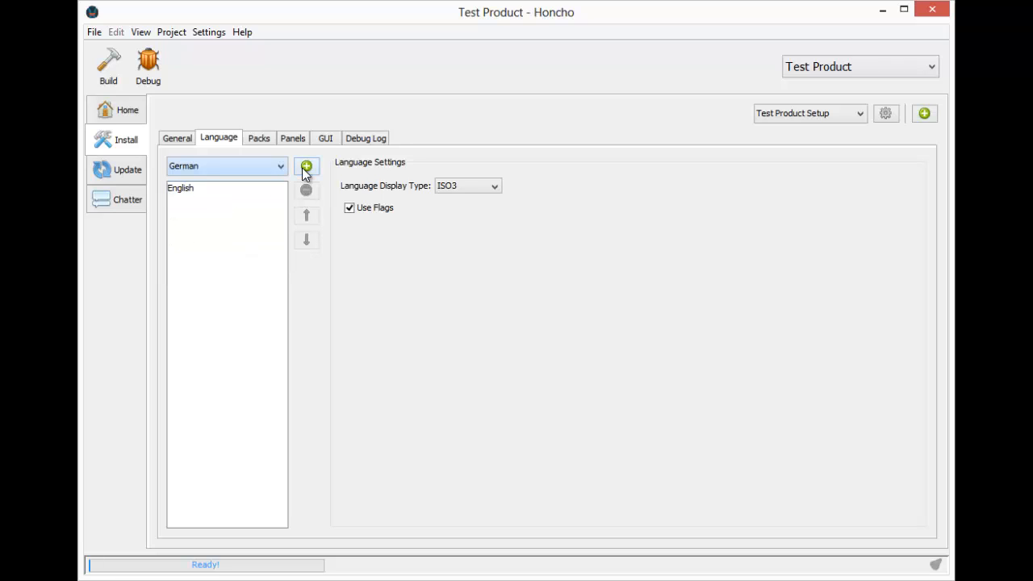
click(306, 166)
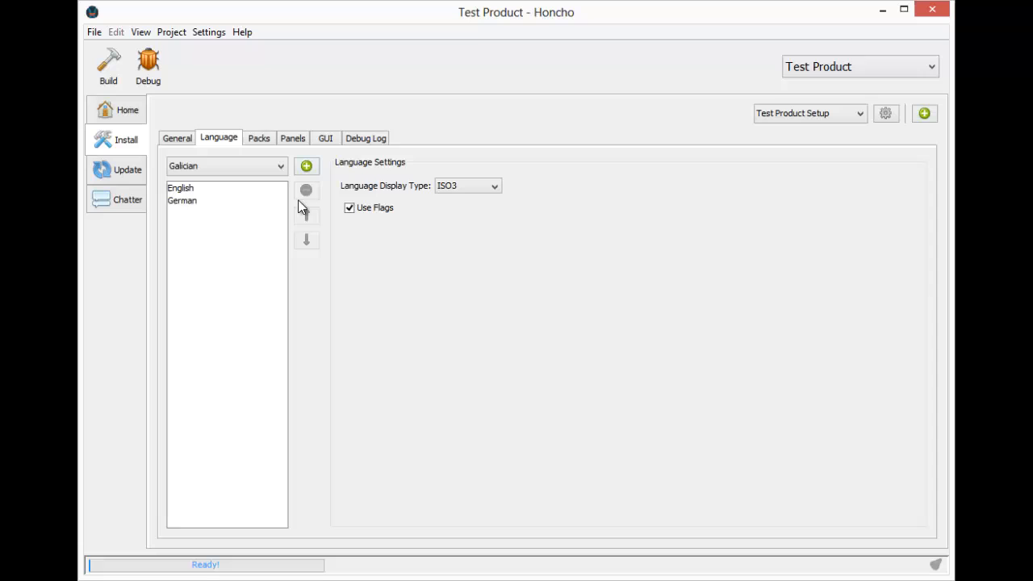
click(181, 187)
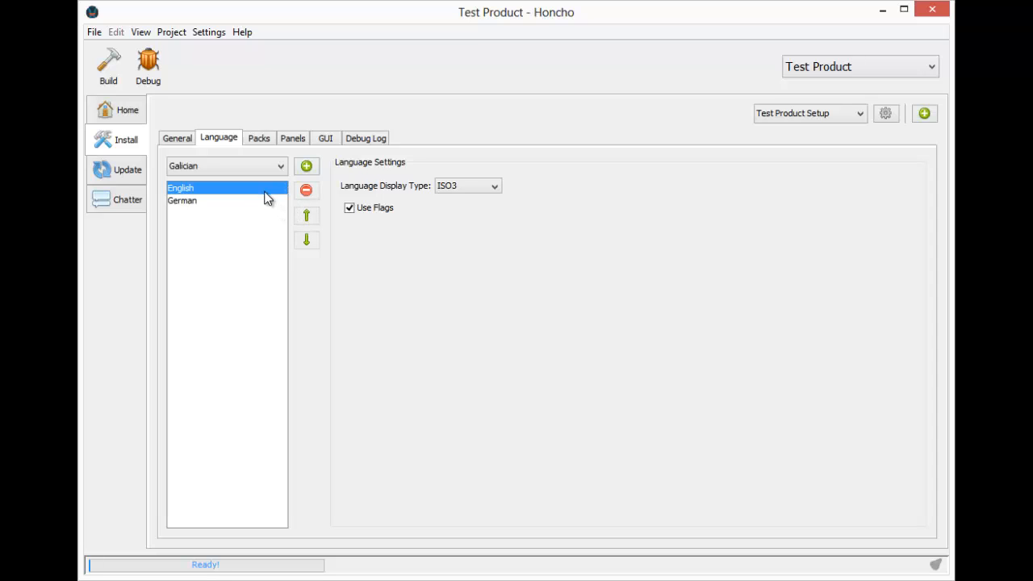
mouse_move(278, 188)
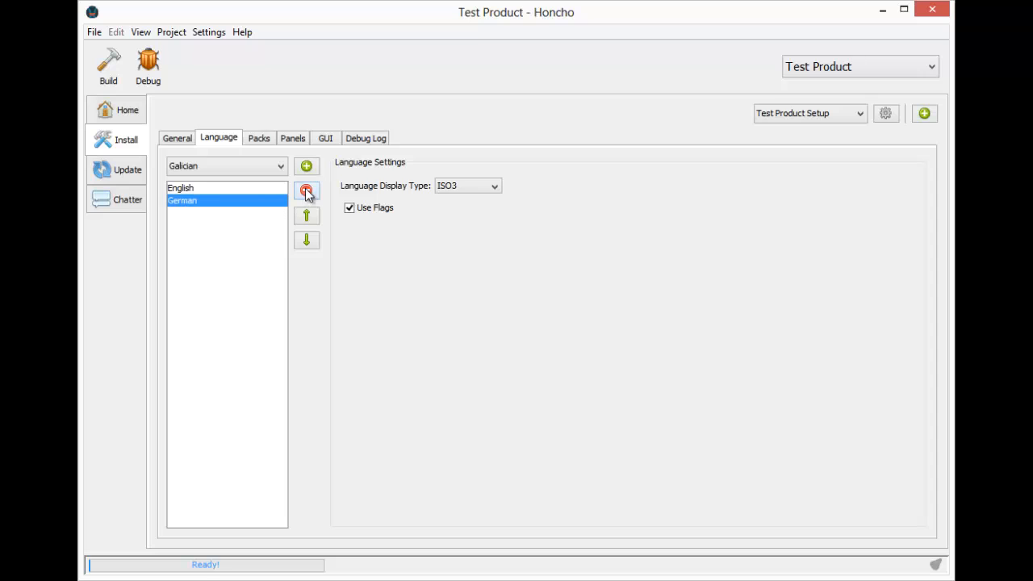
Start a pack named Core marked pre-selected and required
click(258, 139)
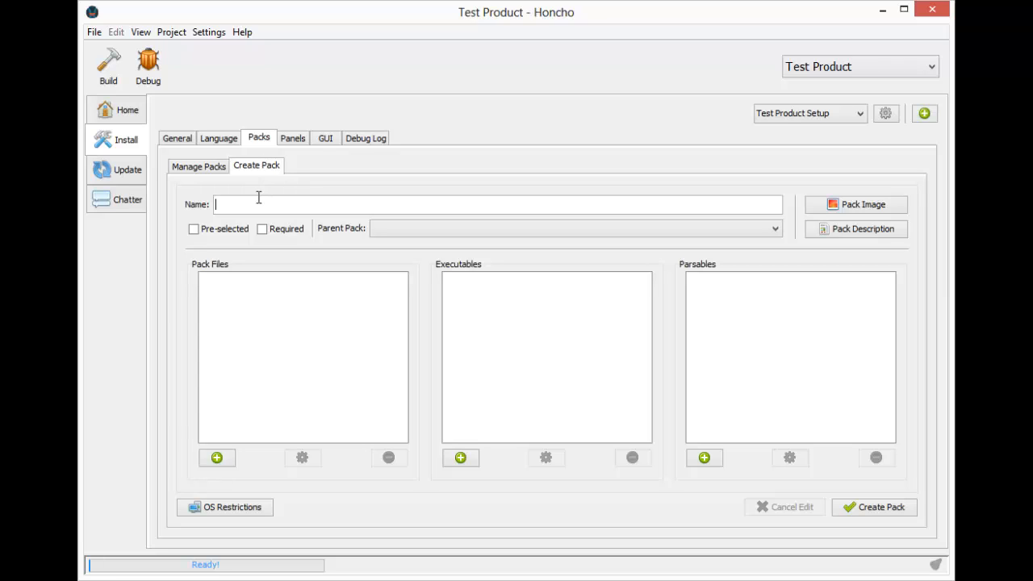
text(Core)
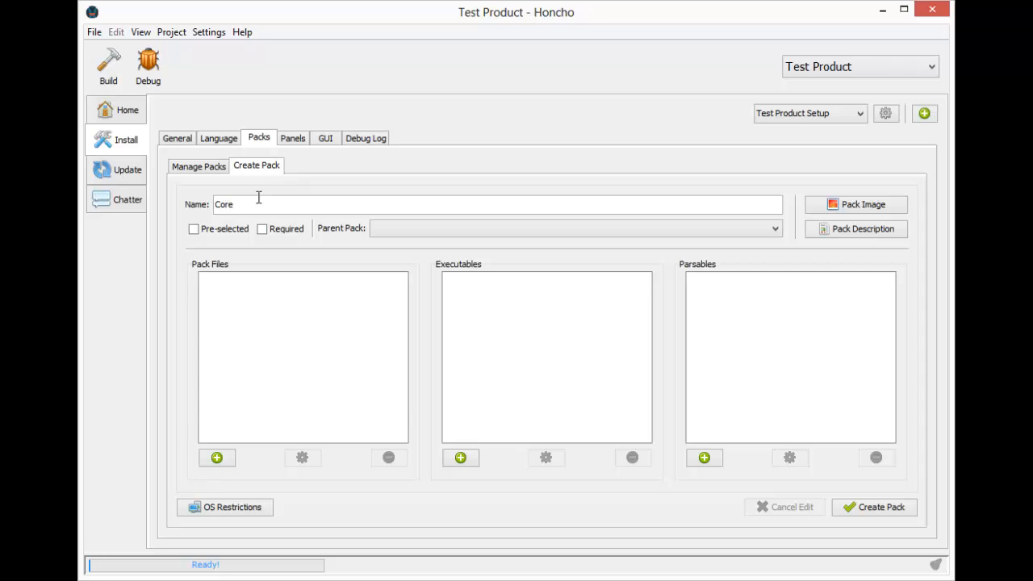
click(261, 229)
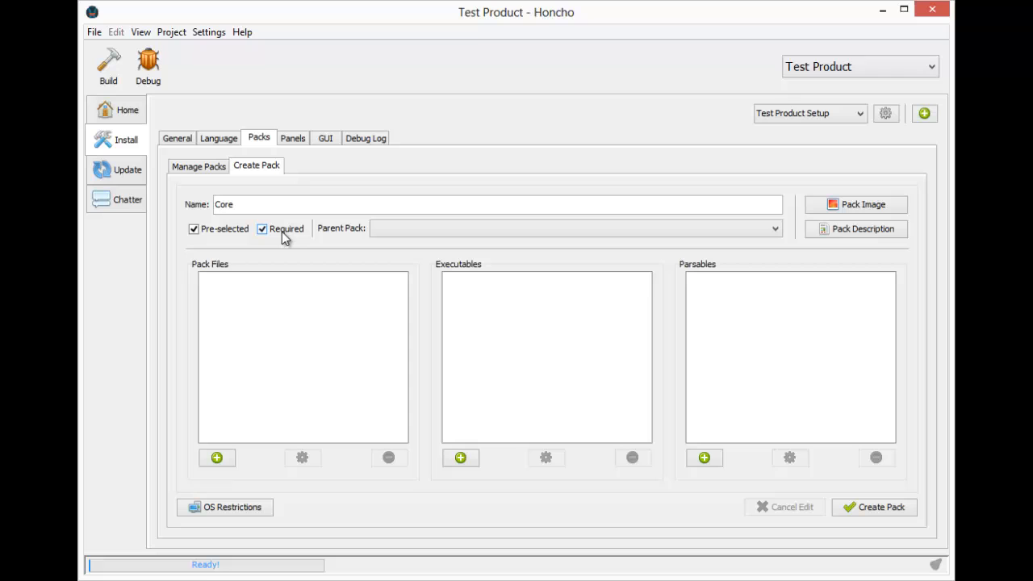
click(855, 230)
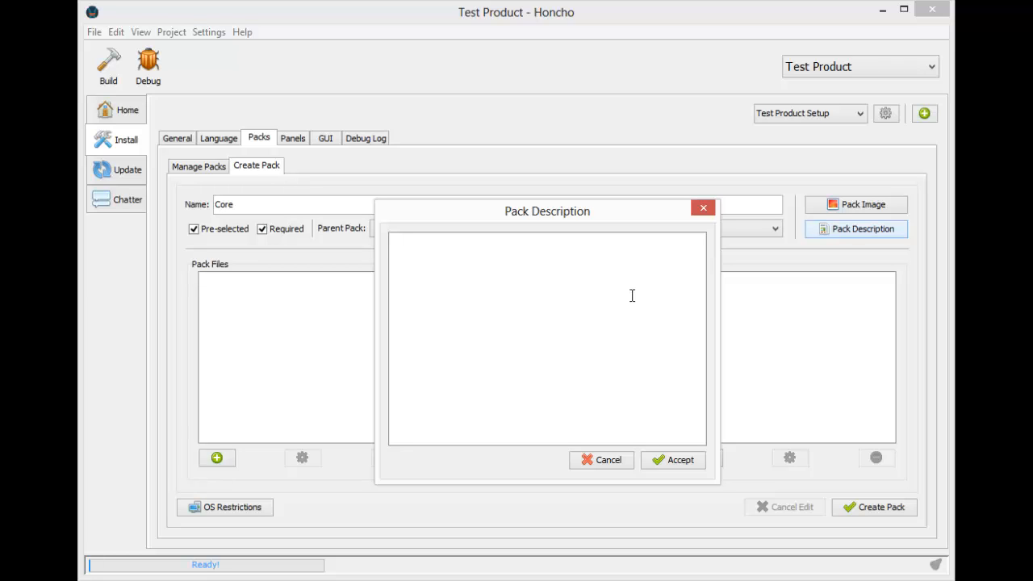
Give the Core pack the description Contains core file
text(Con)
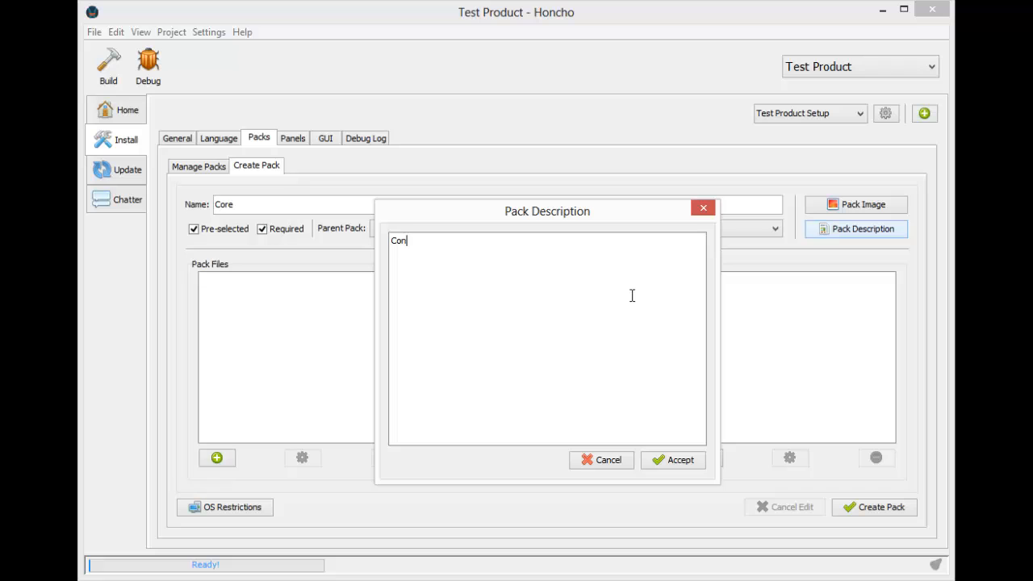
text(tains core file)
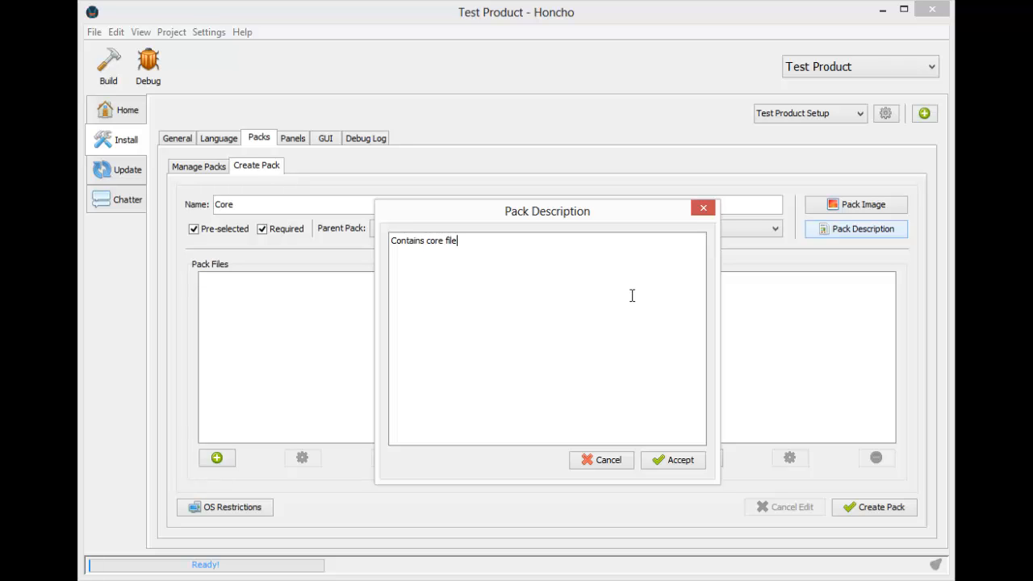
click(672, 459)
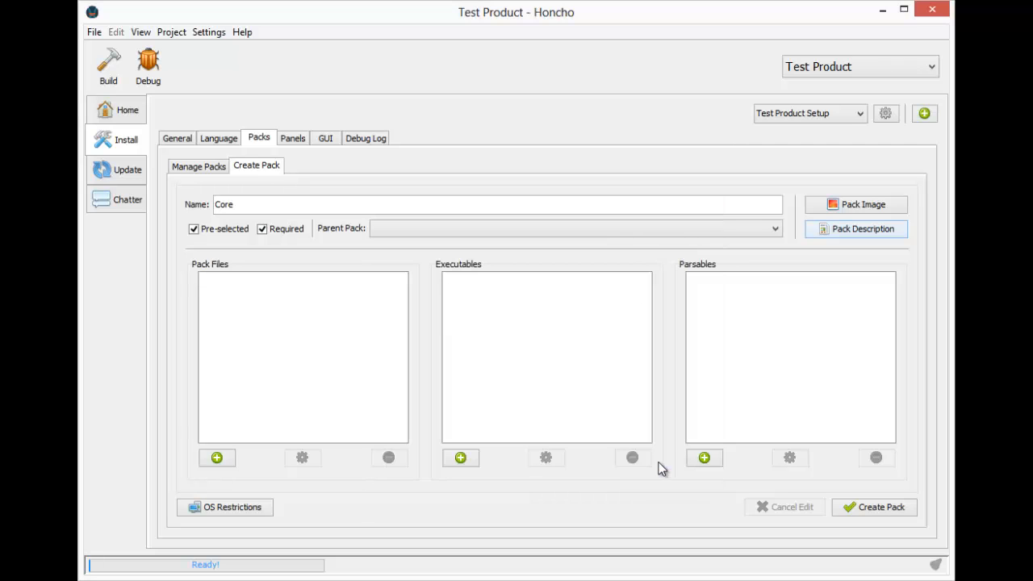
mouse_move(656, 466)
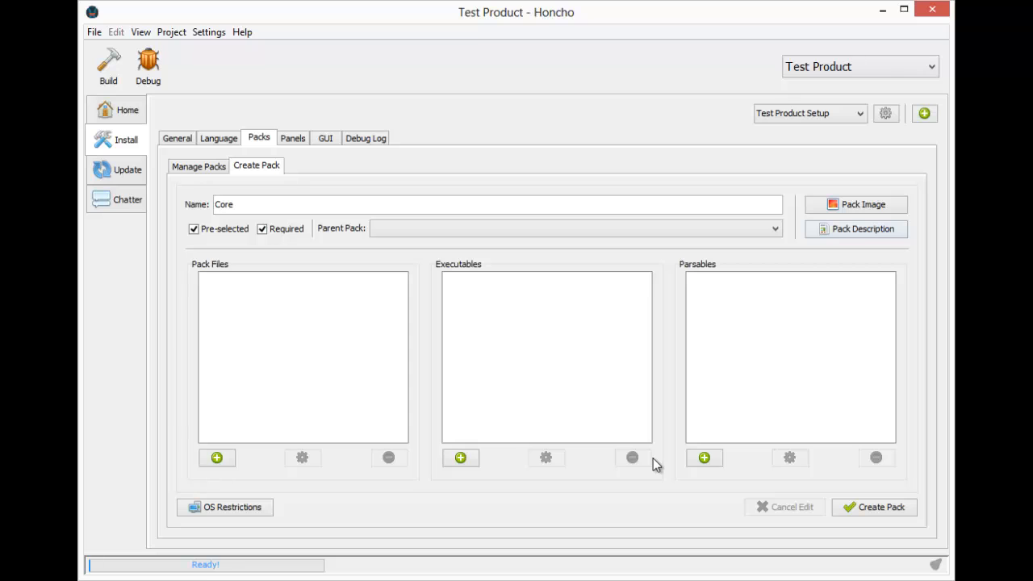
mouse_move(325, 496)
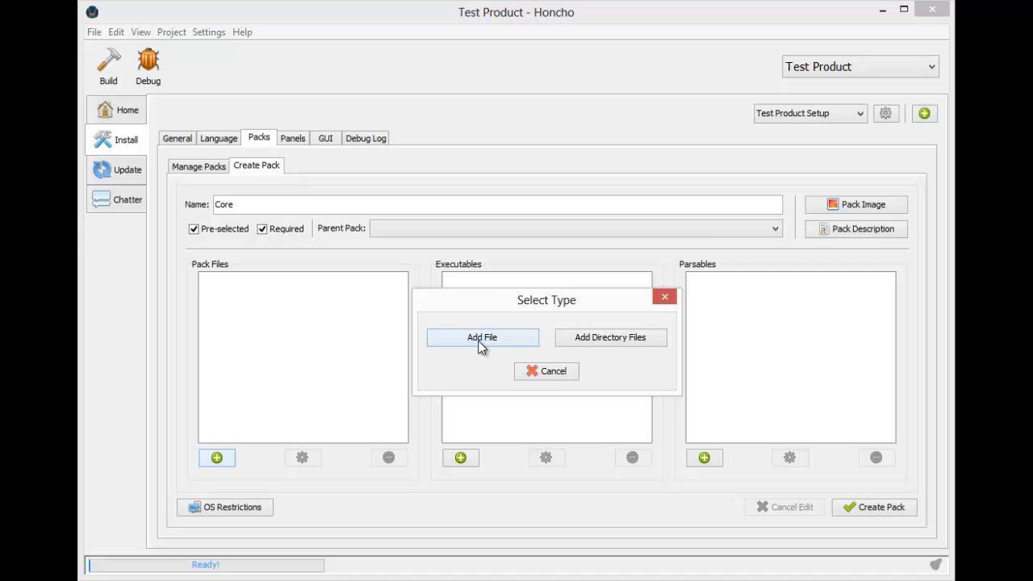
Choose dist/Test_Product.jar as the source of a new single-file pack entry
click(481, 338)
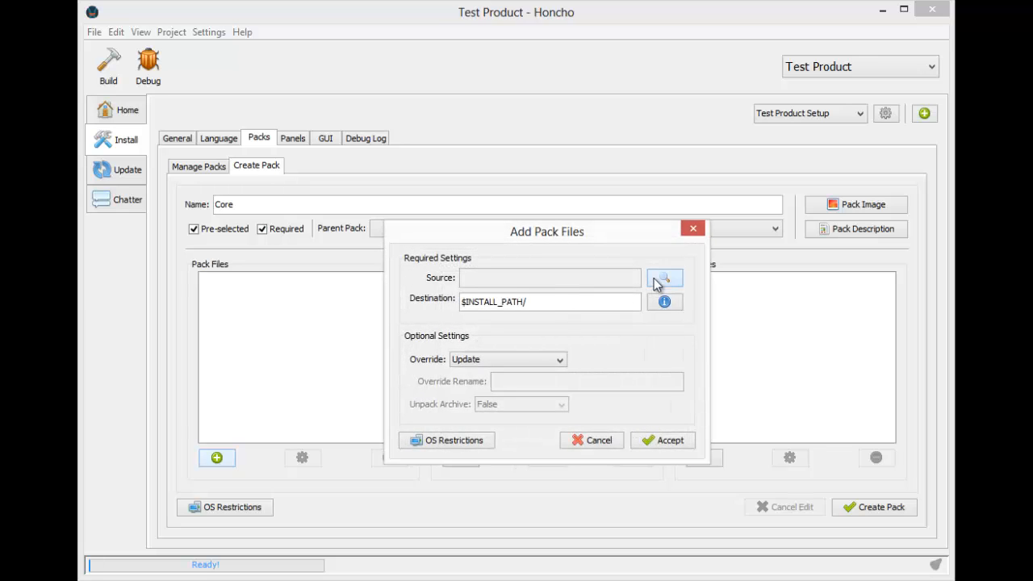
click(665, 277)
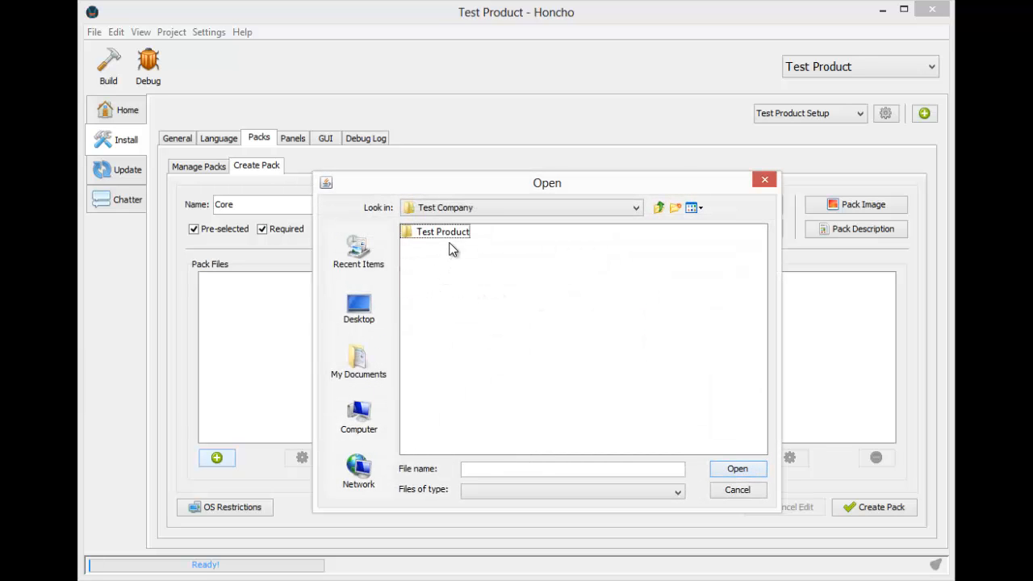
double_click(442, 232)
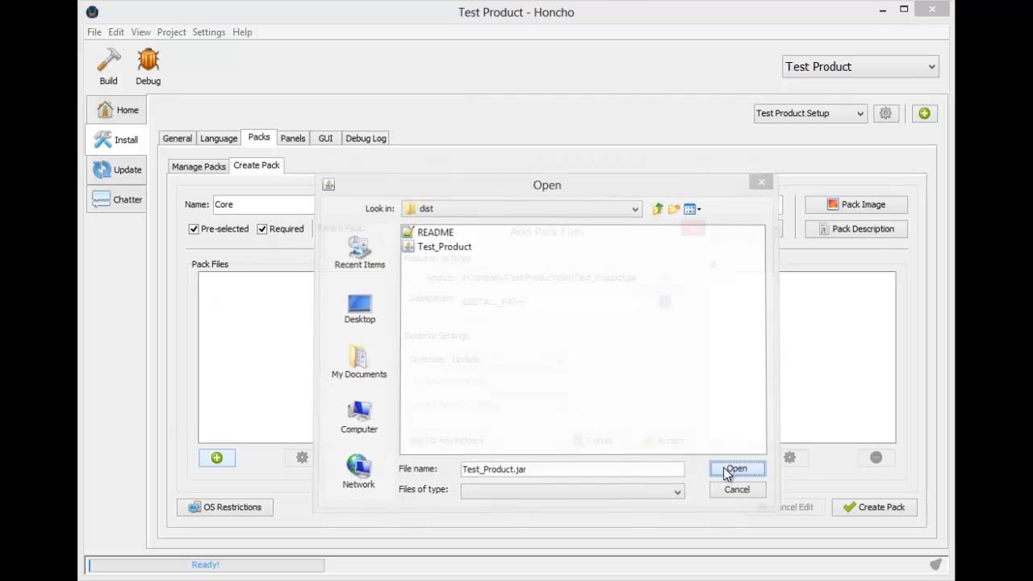
click(736, 468)
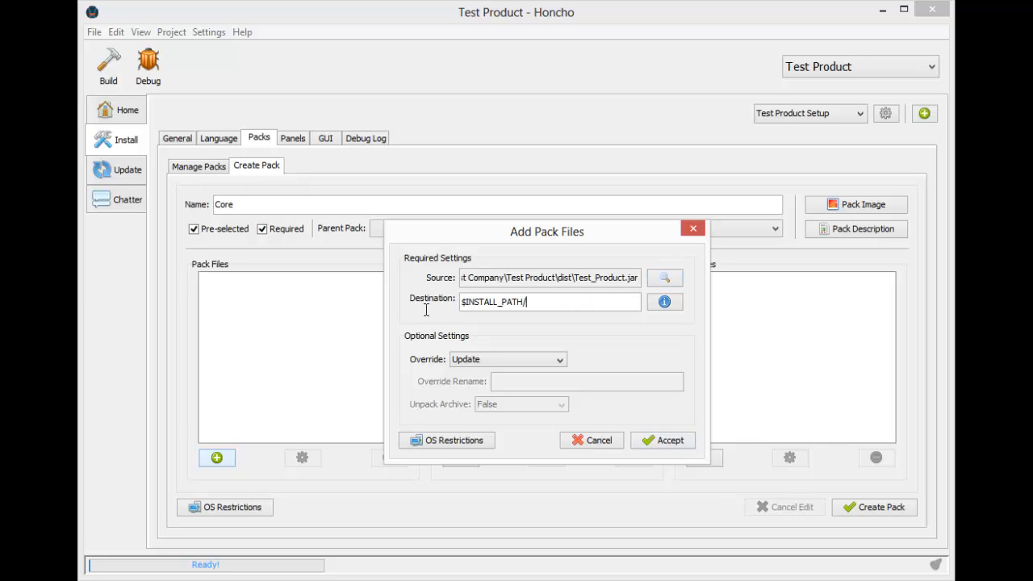
Keep destination $INSTALL_PATH/ after checking the variable list, with OS restriction left at All
click(664, 302)
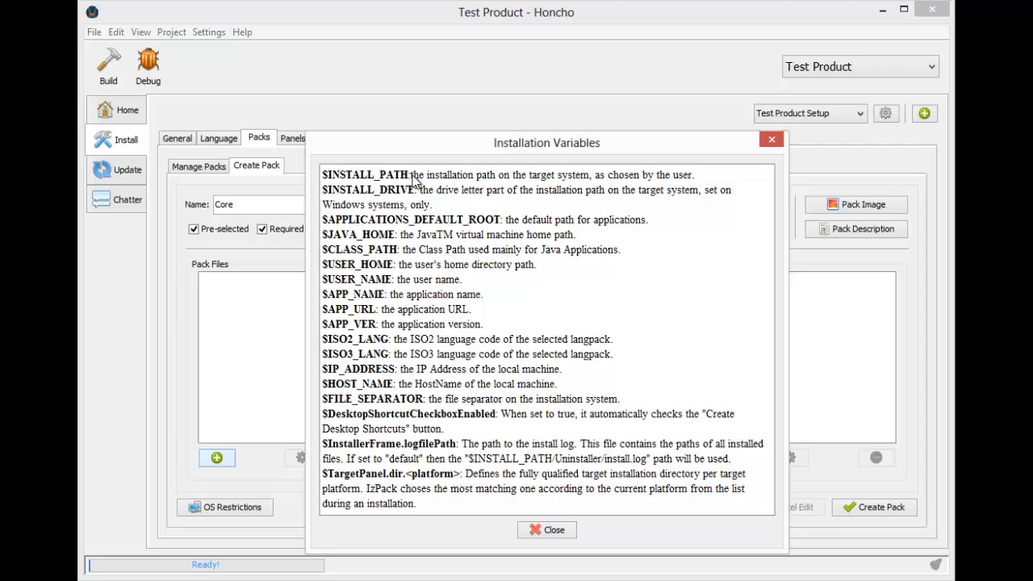
drag(411, 175, 692, 174)
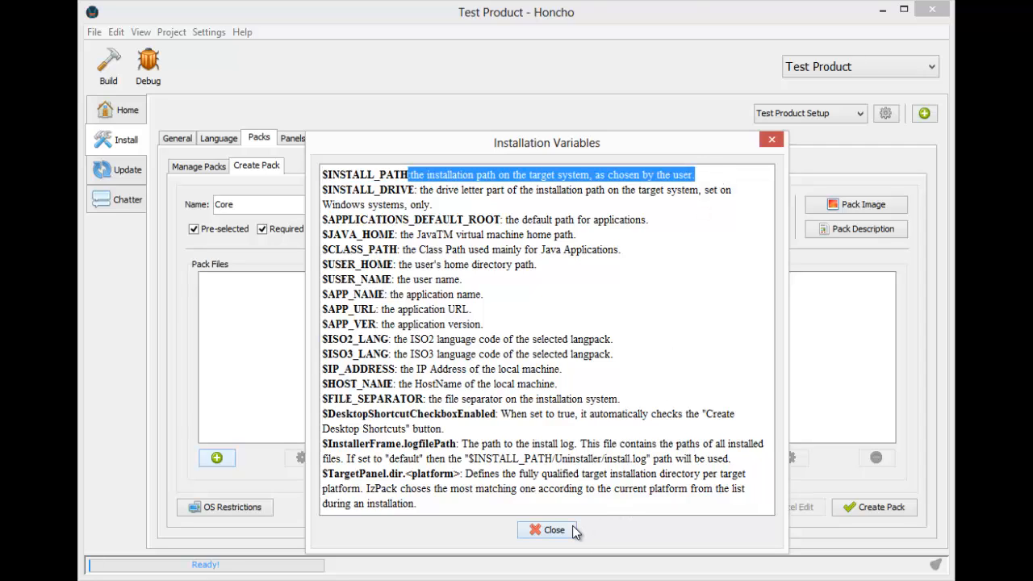
click(546, 529)
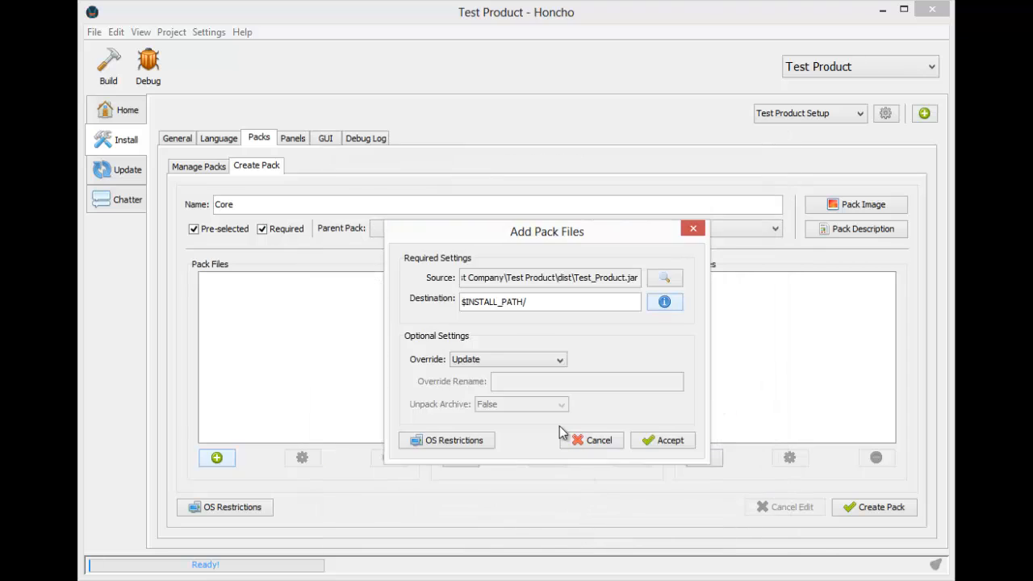
mouse_move(436, 363)
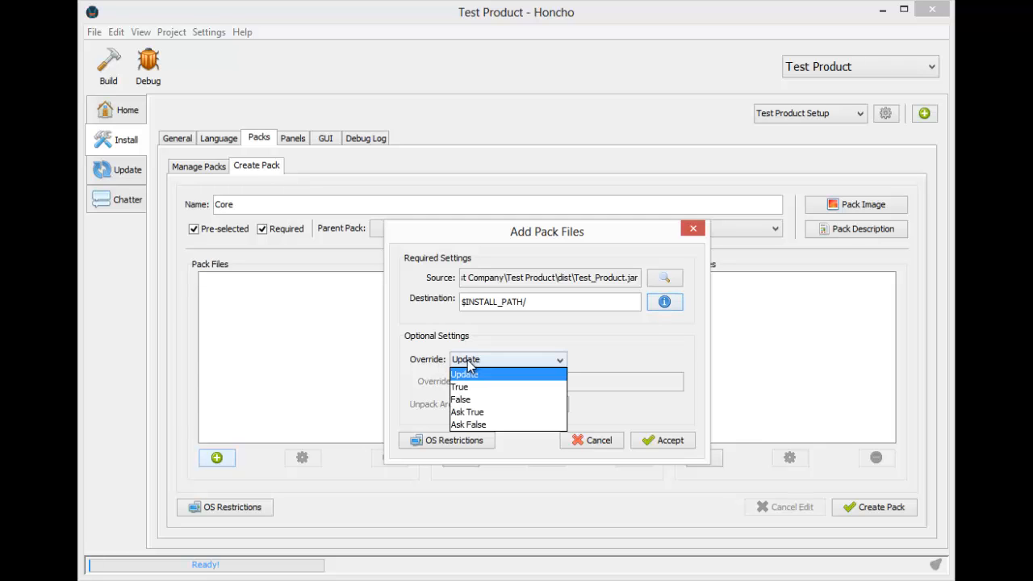
mouse_move(500, 425)
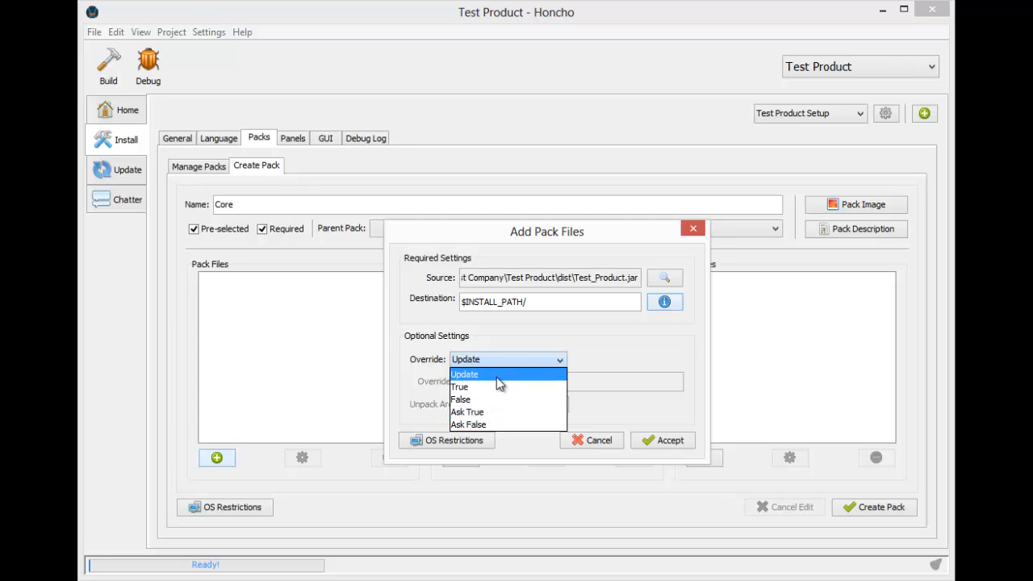
click(446, 439)
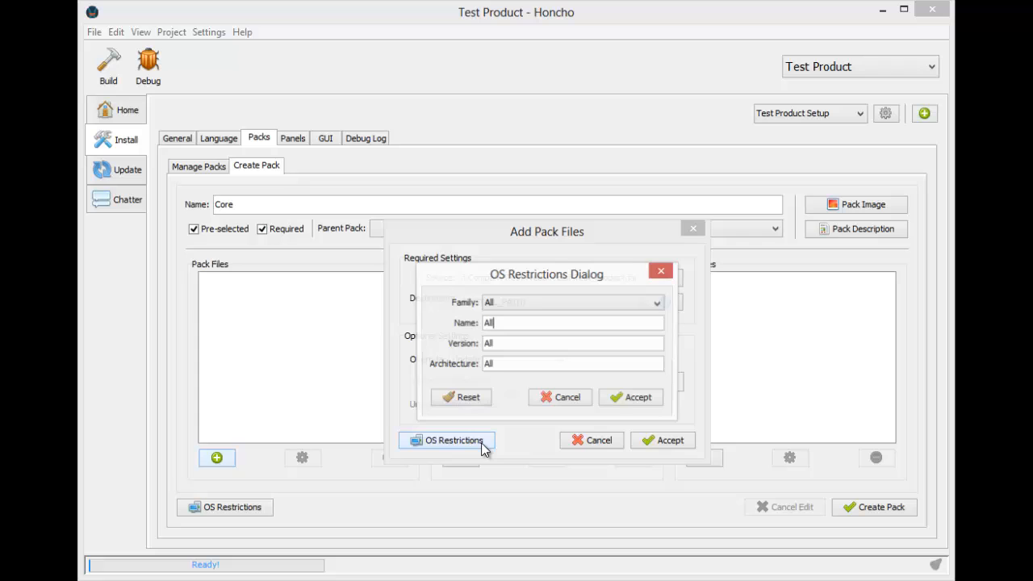
click(573, 304)
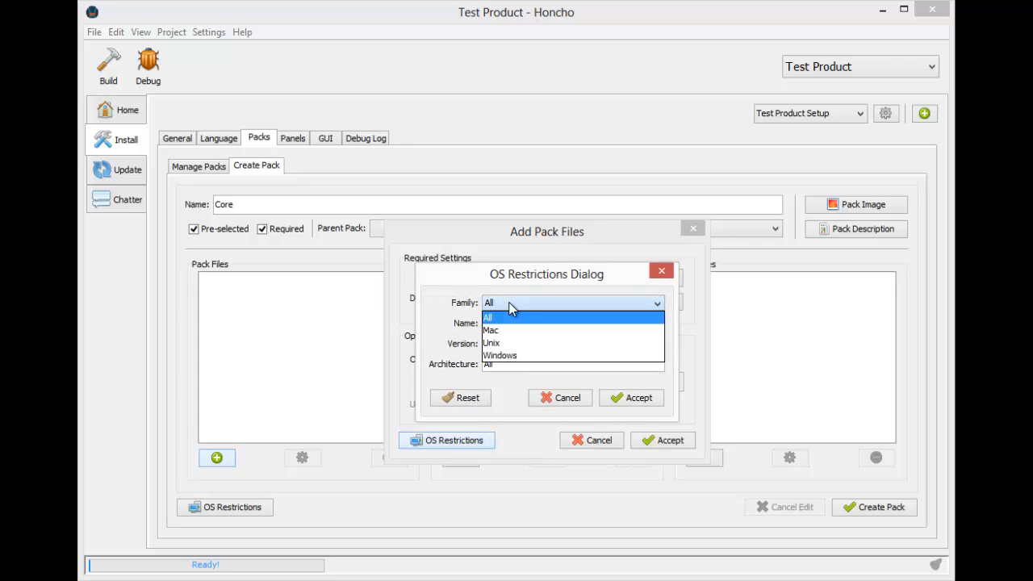
click(488, 316)
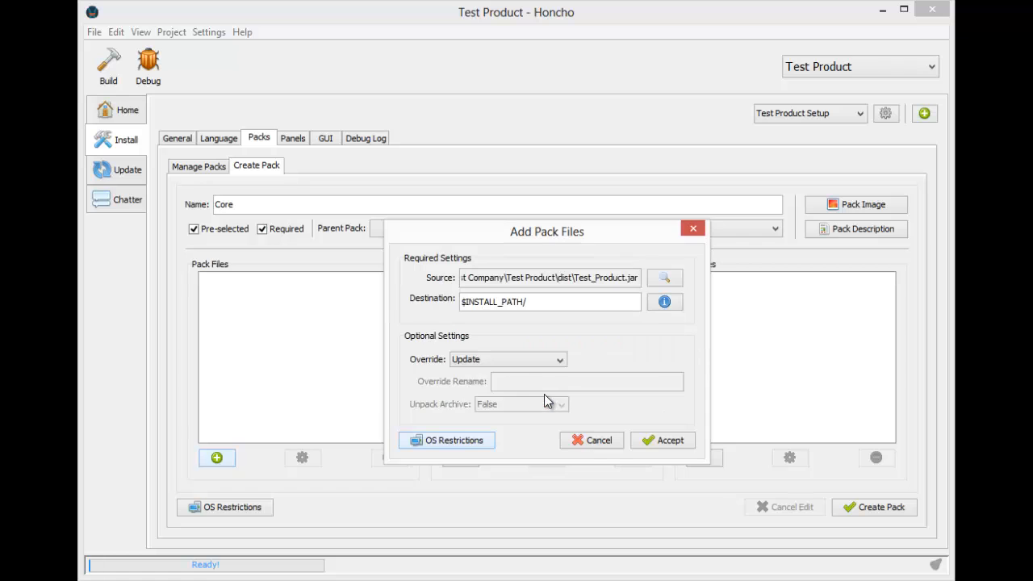
Accept the jar, add Test Icon.ico the same way, and create the Core pack
click(662, 439)
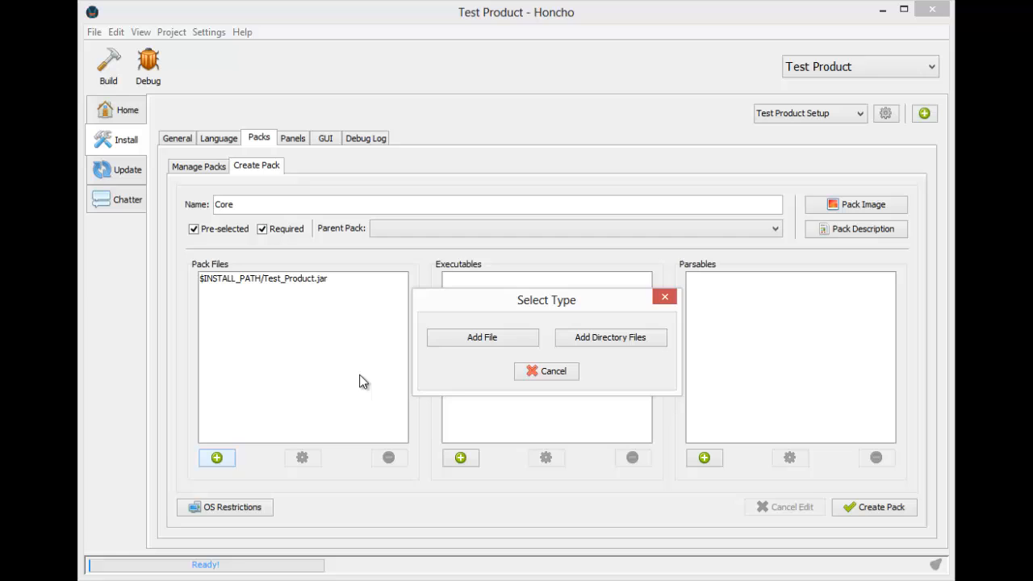
click(481, 337)
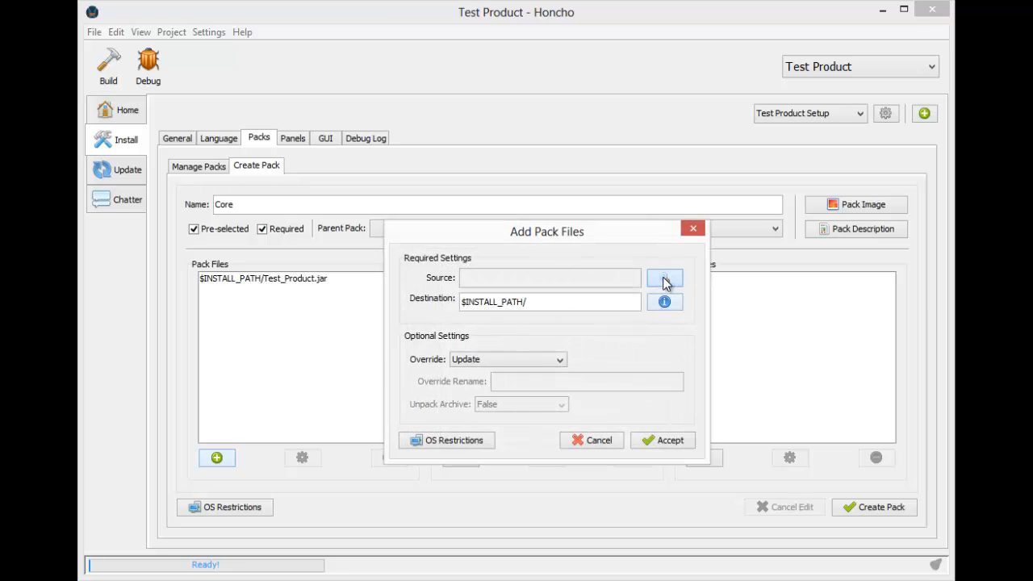
click(665, 278)
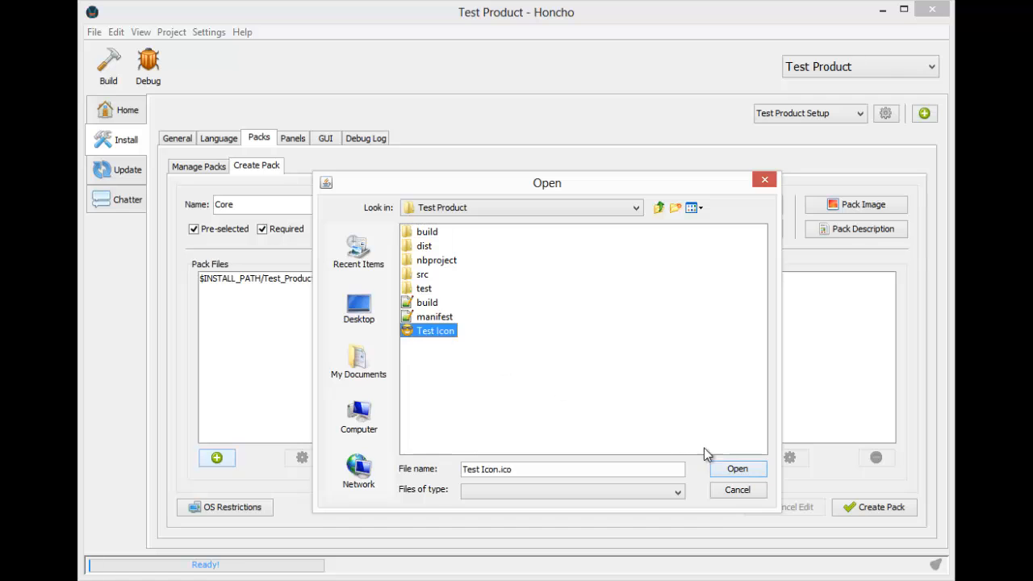
click(736, 468)
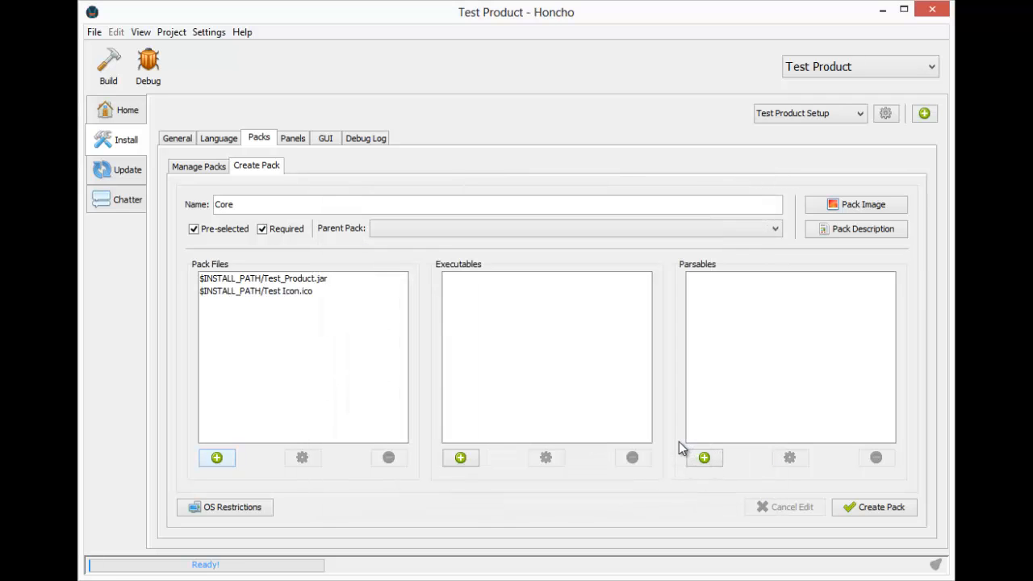
click(224, 507)
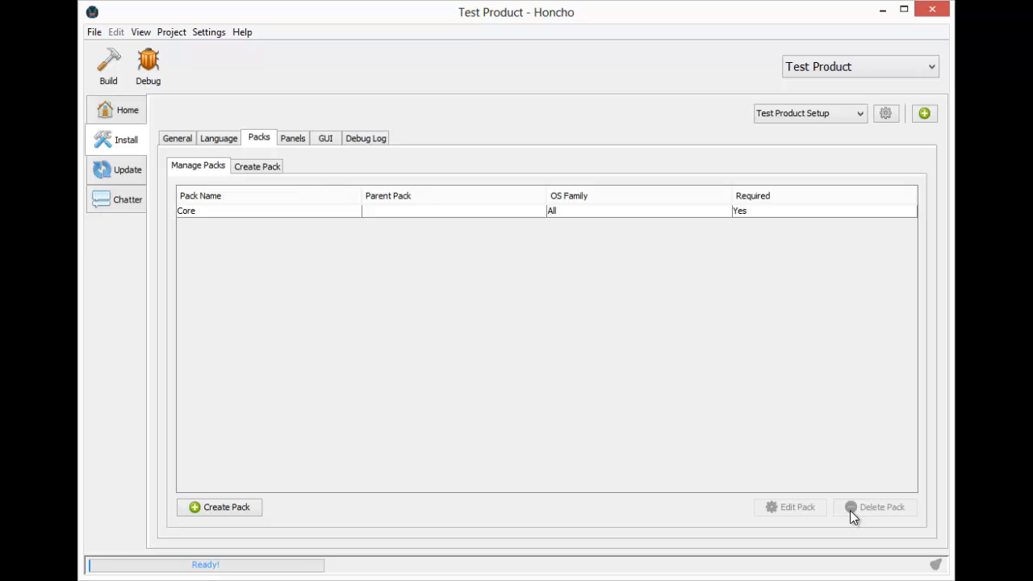
Review the Hello, Target and Install panels' settings on the Panels page
click(292, 139)
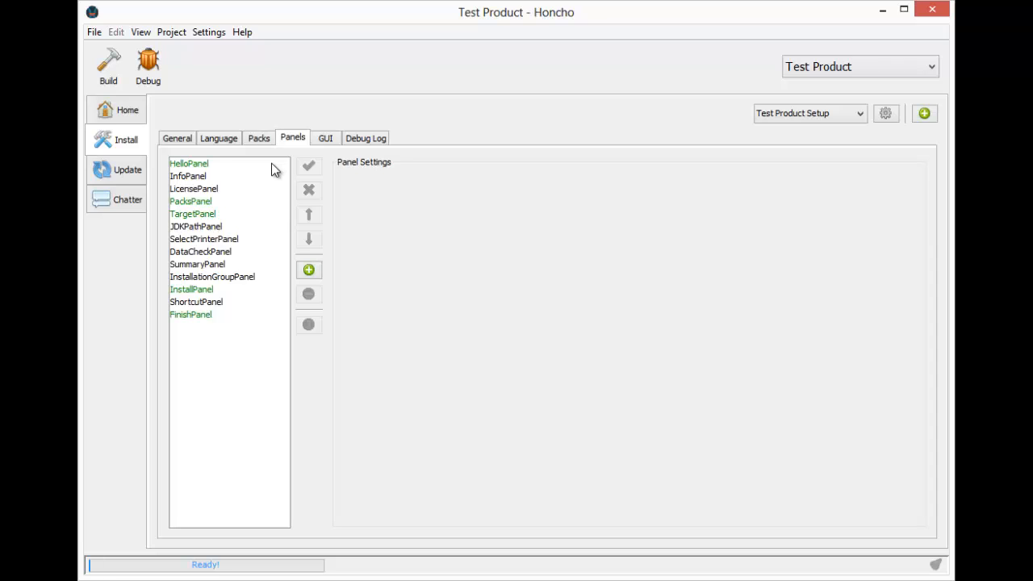
click(187, 163)
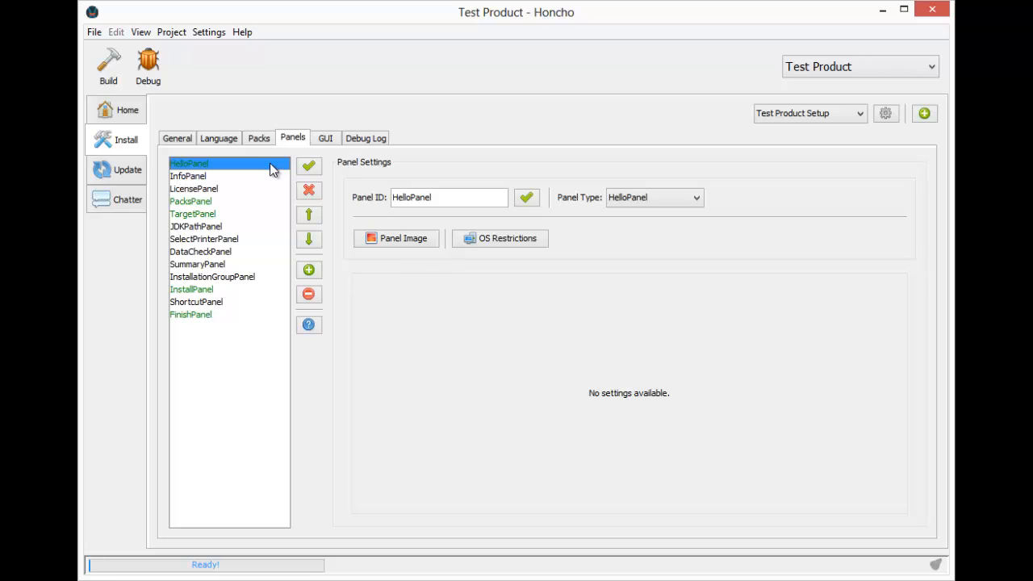
click(190, 200)
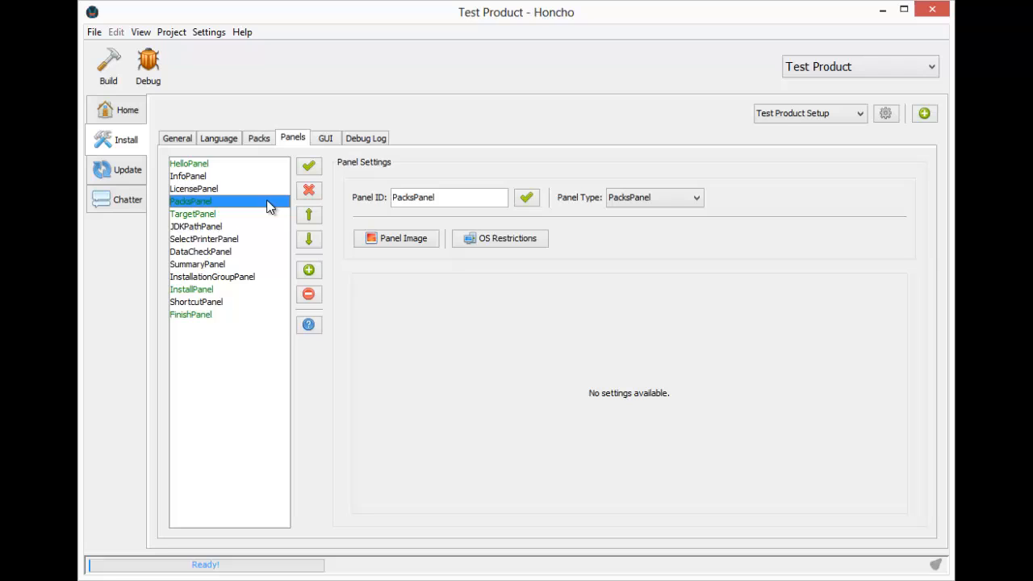
click(192, 213)
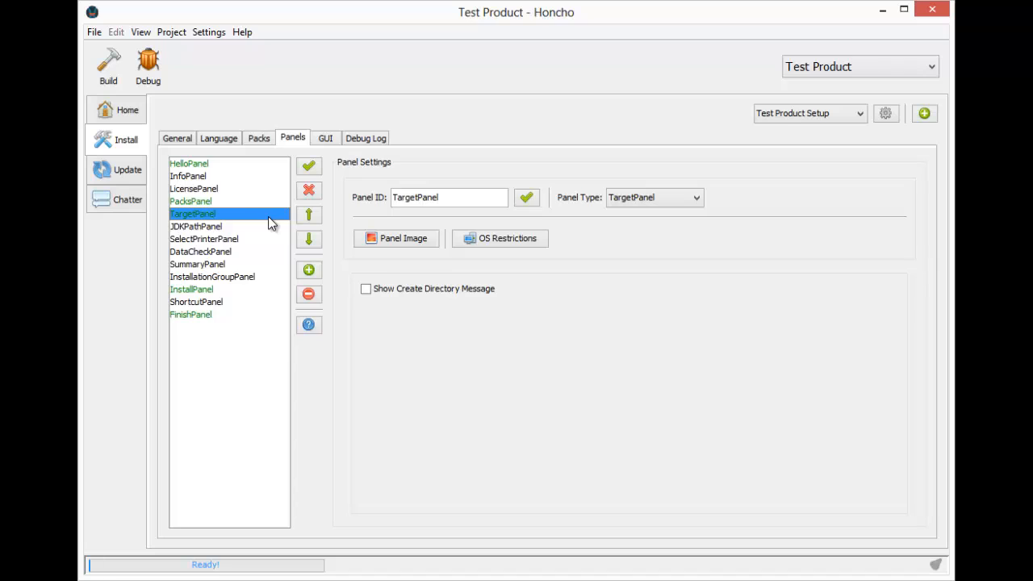
click(192, 289)
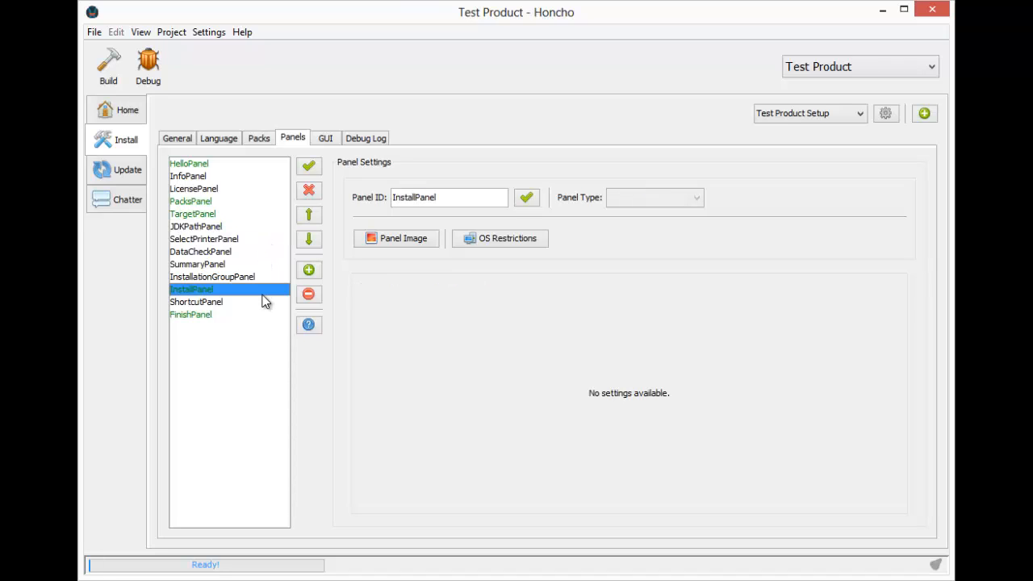
Set FinishPanel's type to SimpleFinishPanel and select ShortcutPanel
click(191, 313)
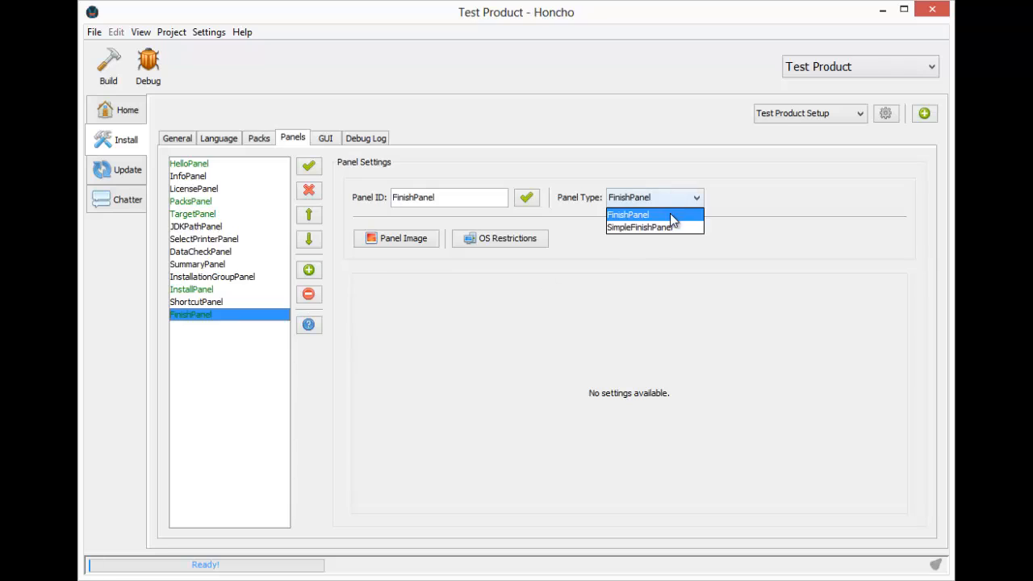
click(639, 226)
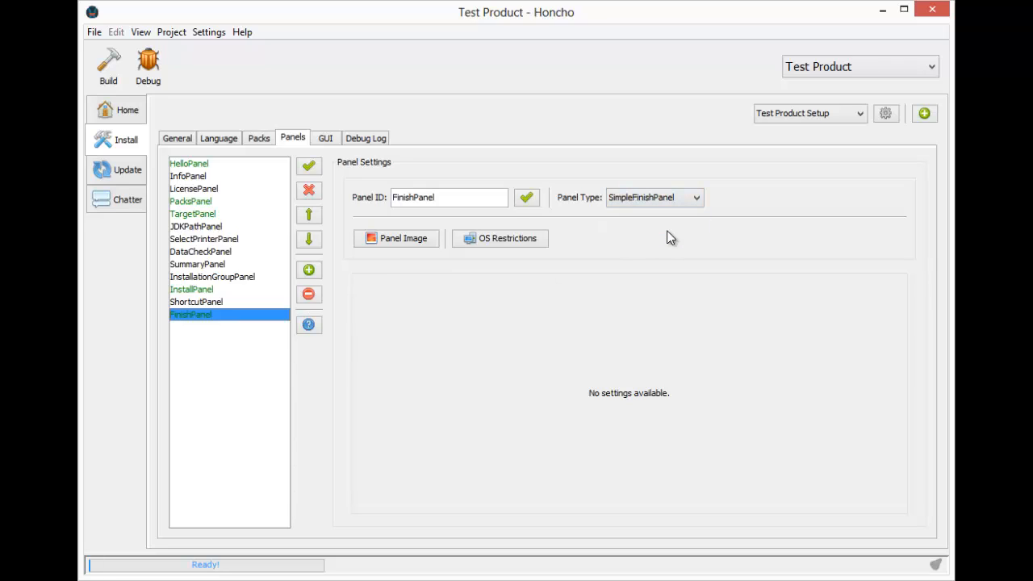
mouse_move(297, 298)
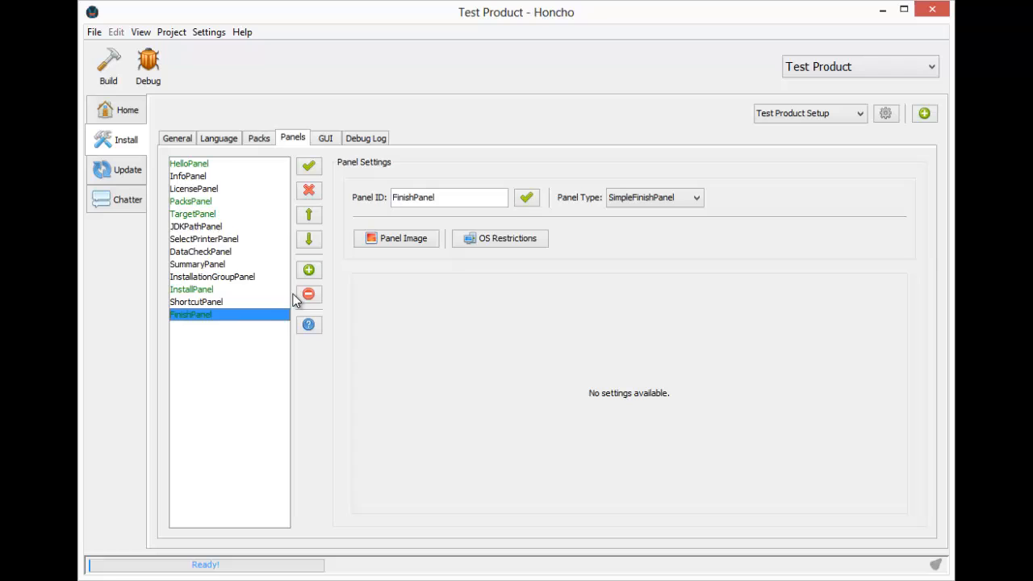
click(197, 302)
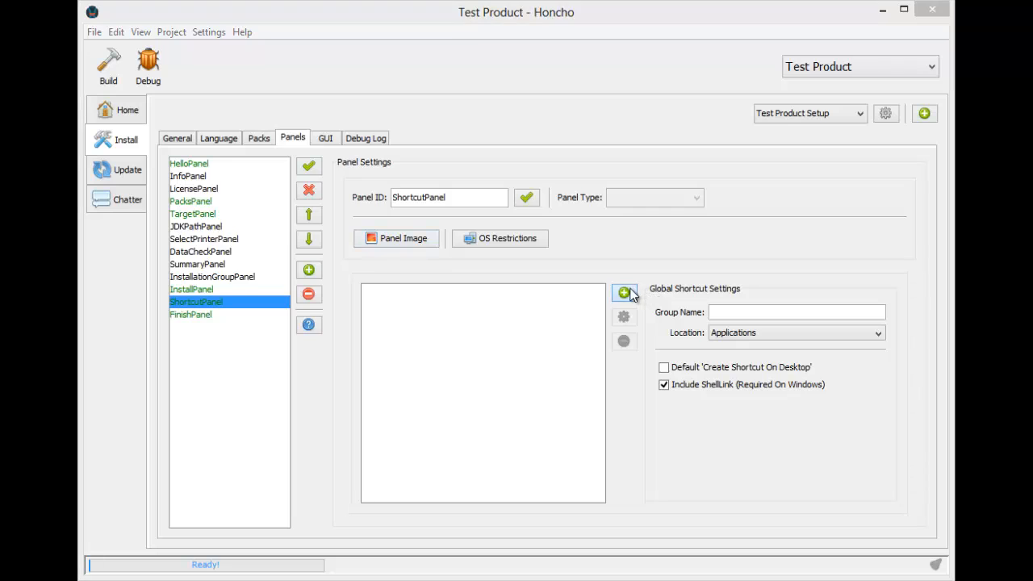
Start a new Windows shortcut named Test Product
click(624, 294)
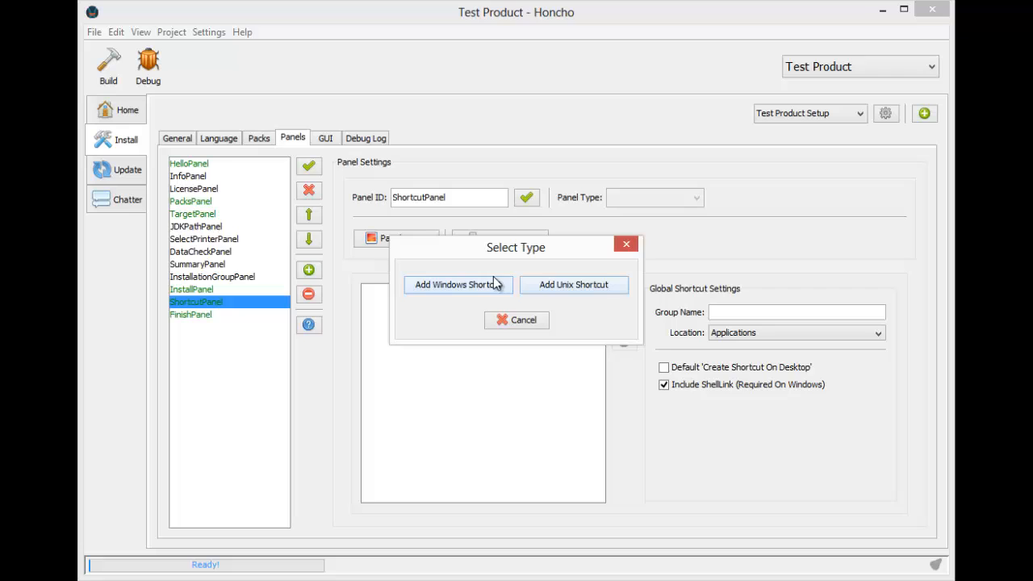
click(457, 284)
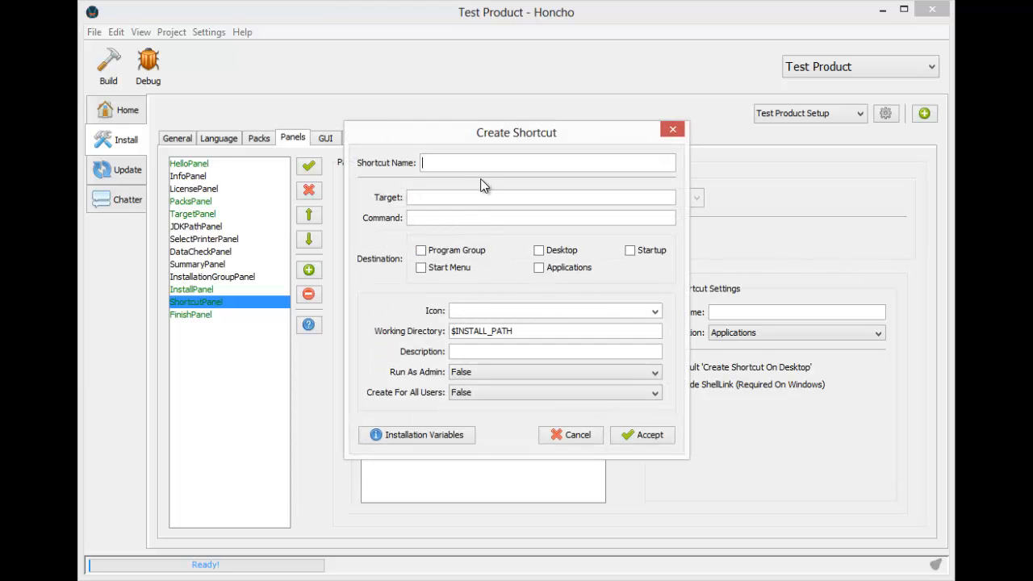
text(Test Product)
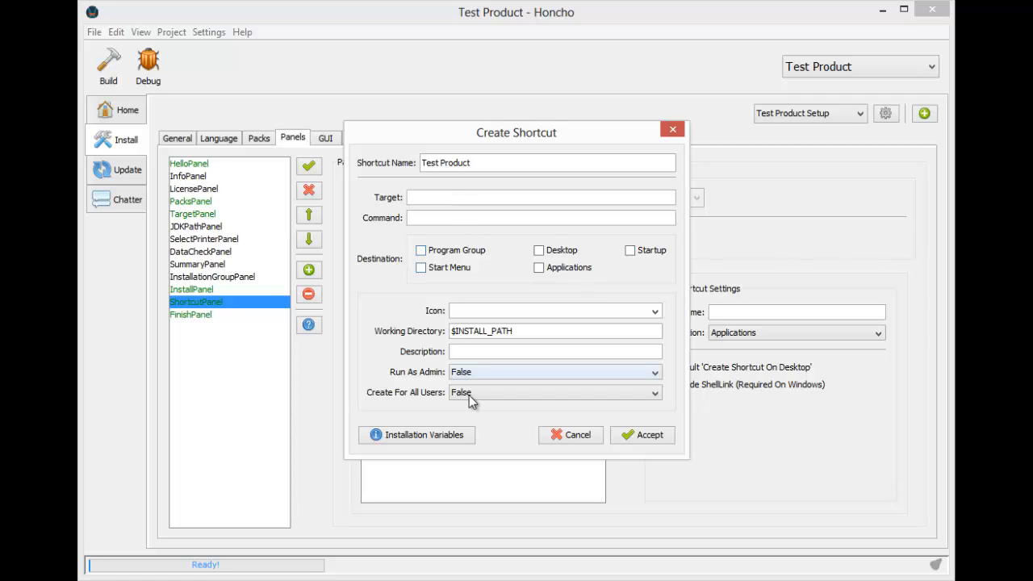
Set the shortcut target to $JAVA_HOME\bin\javaw.exe using the installation variables reference
click(416, 434)
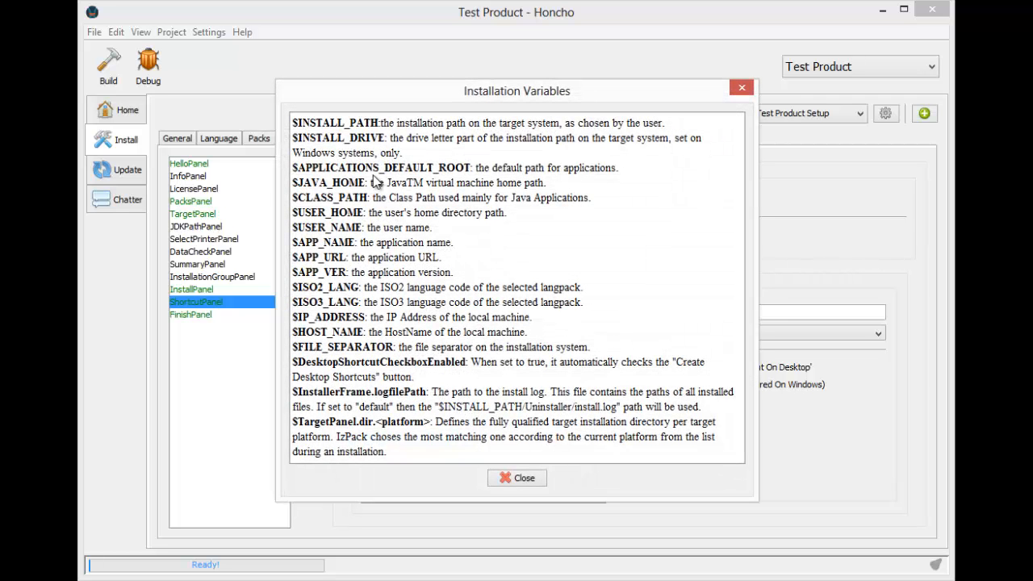
double_click(330, 182)
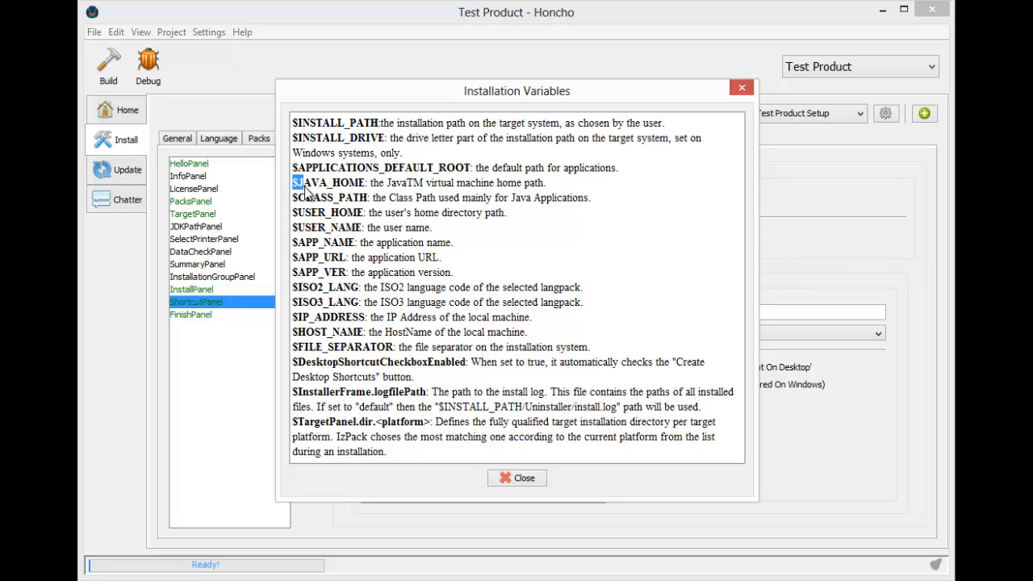
double_click(329, 183)
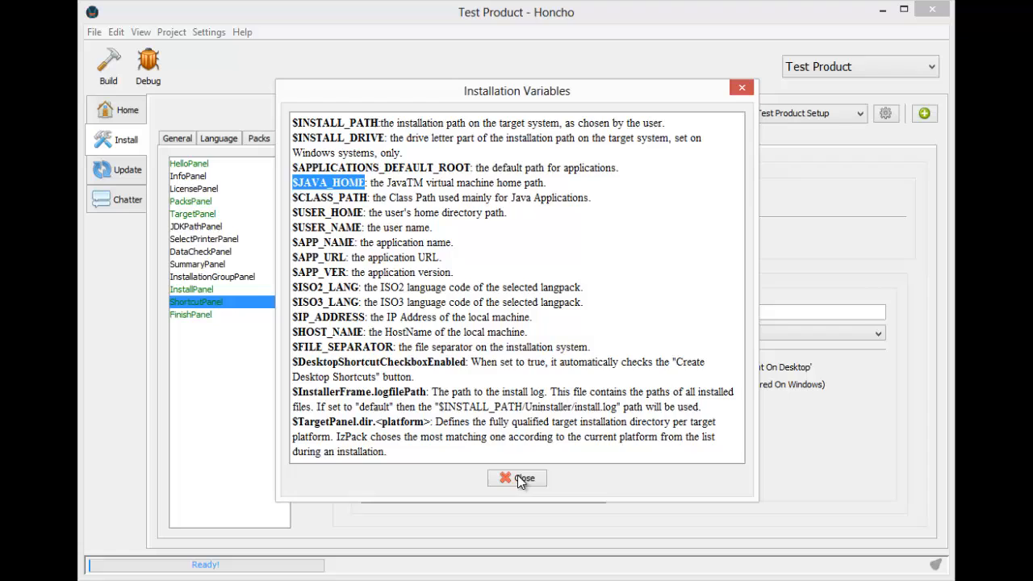
click(517, 478)
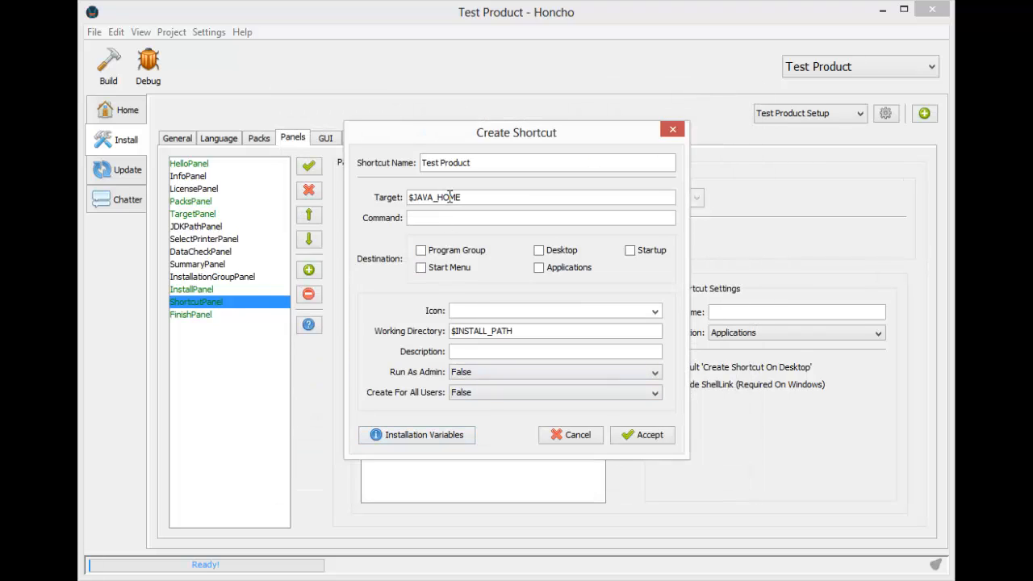
text(\bin)
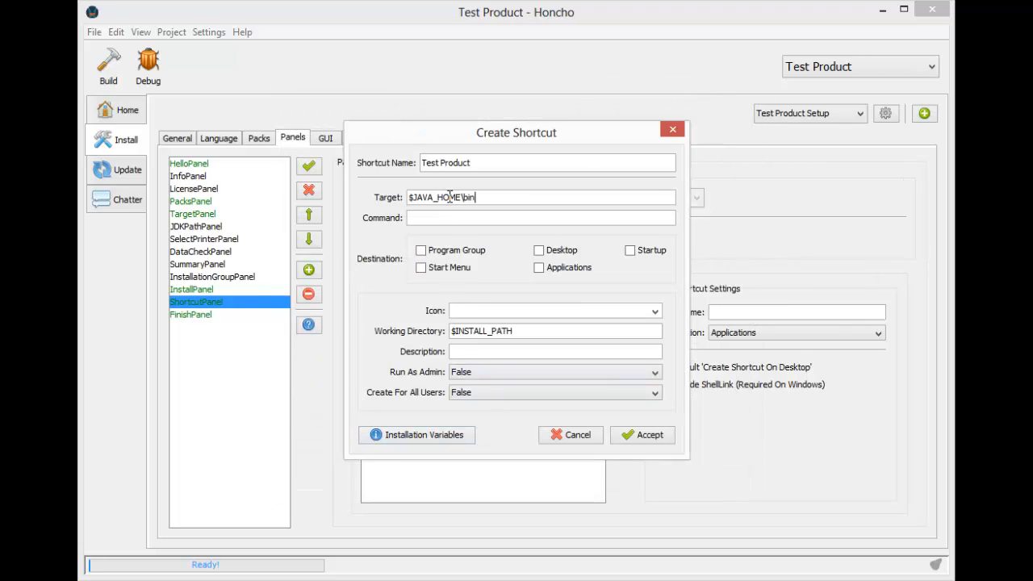
text(\javaw.exe)
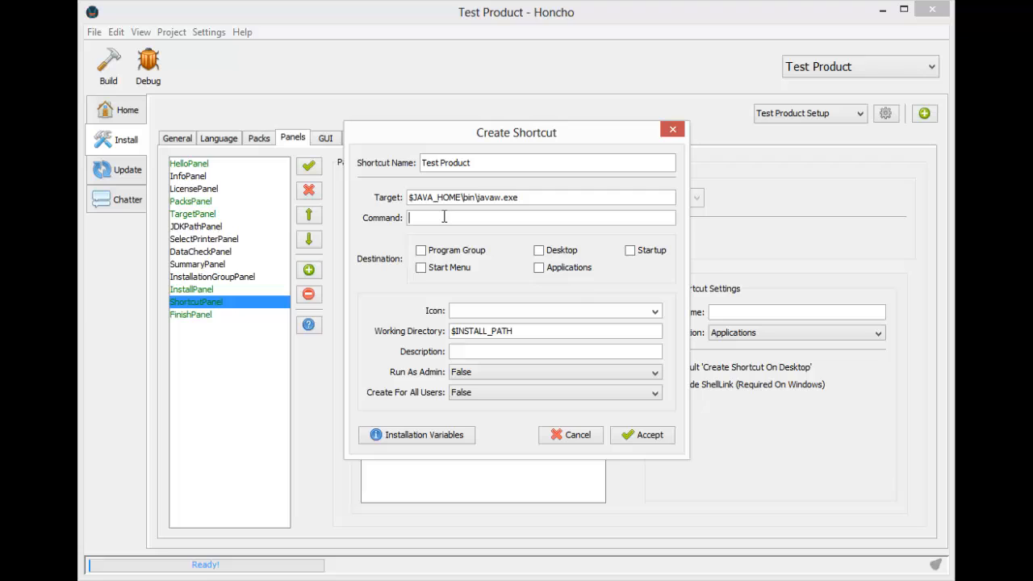
Give it command -jar "$INSTALL_PATH\Test_Product.jar", place it on the desktop with Test Icon.ico
text(-jar ")
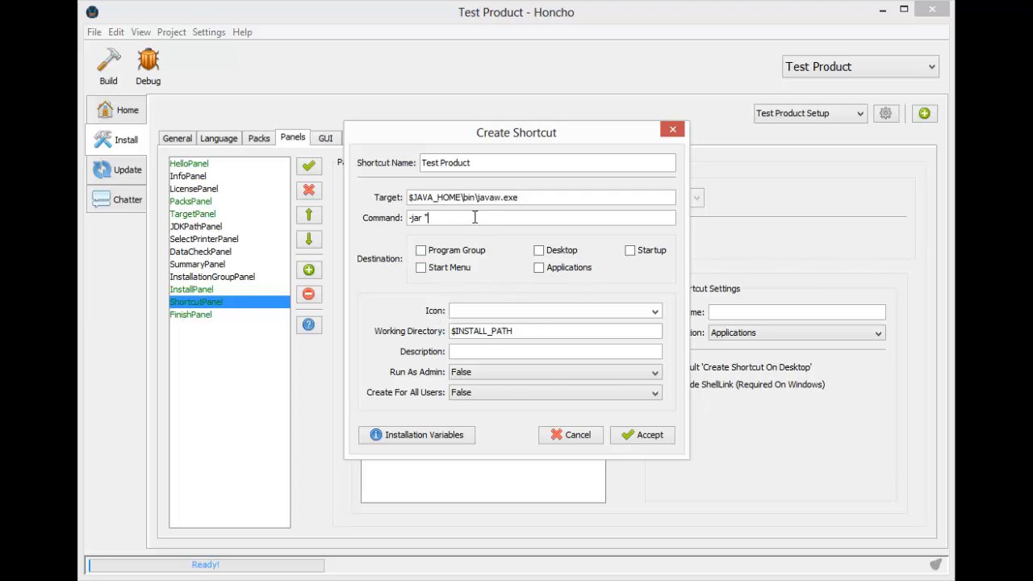
text($INSTALL_PATH\Test_Product.jar)
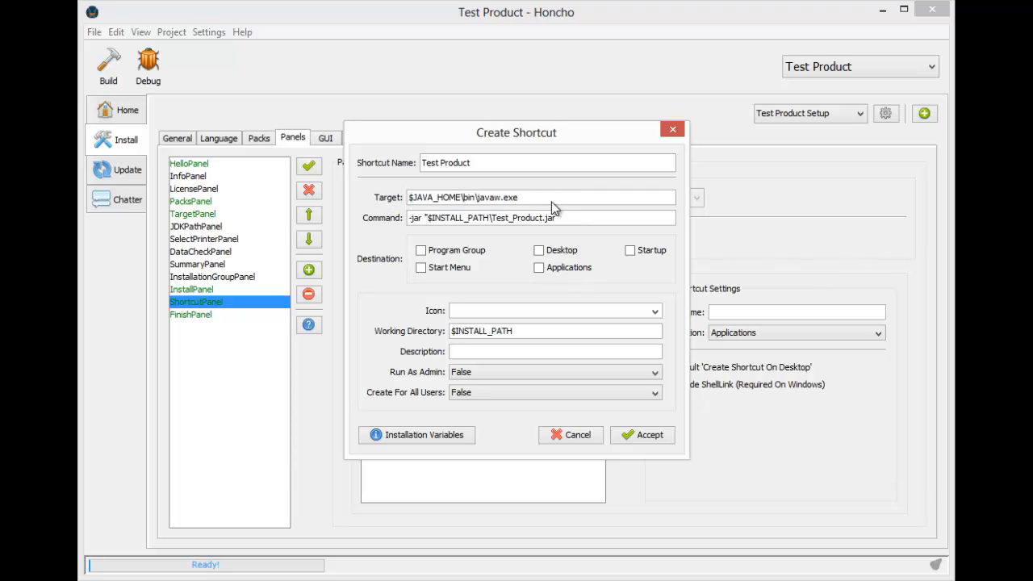
click(539, 250)
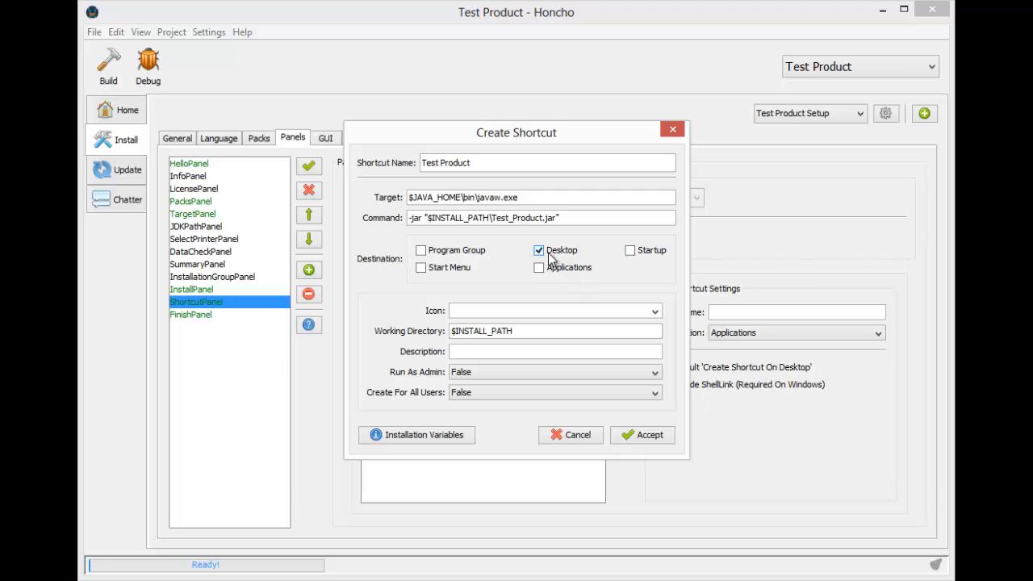
click(655, 310)
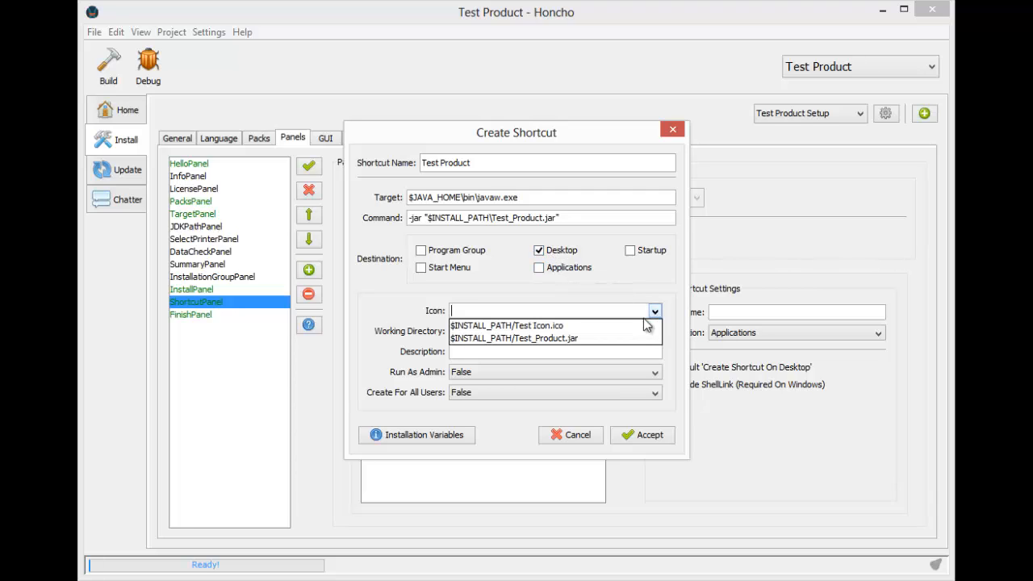
click(507, 326)
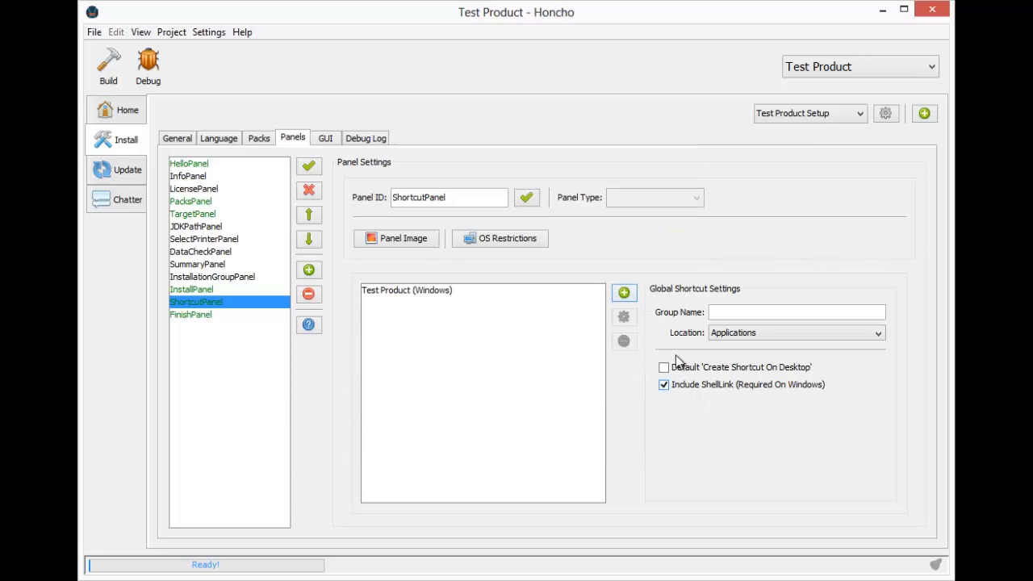
Set group name Test Product and default Create Shortcut On Desktop
text(Test Product)
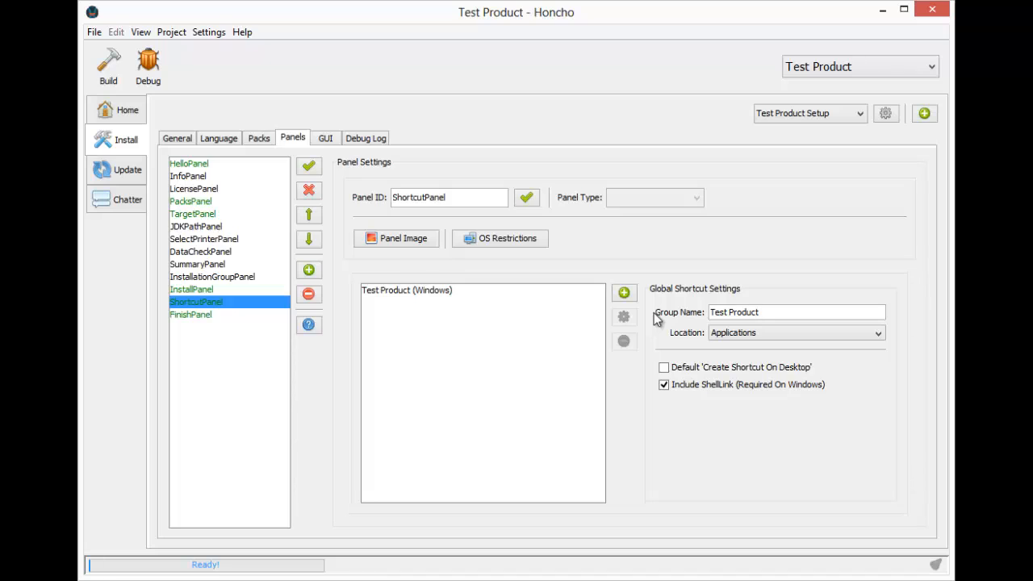
click(664, 368)
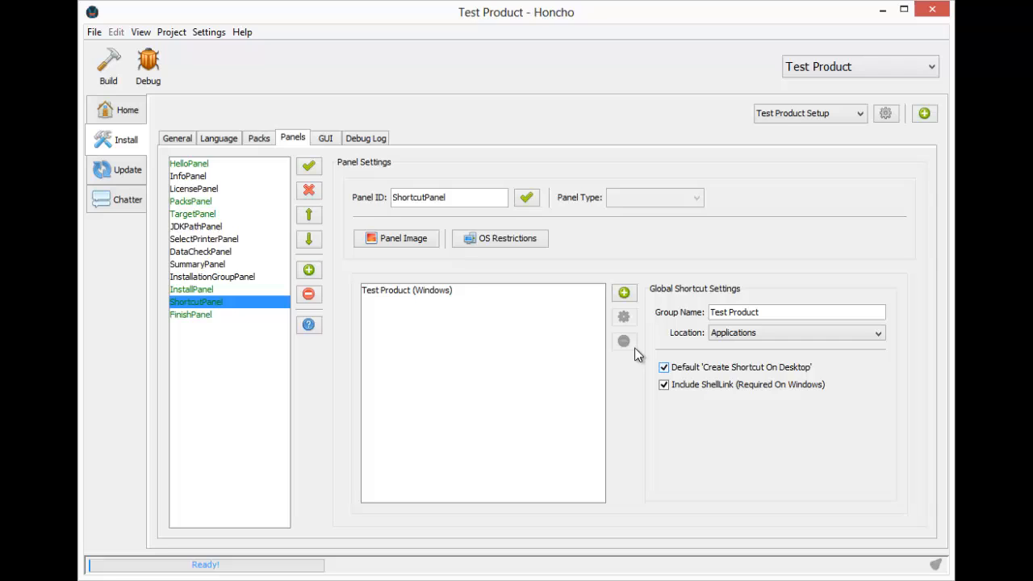
click(325, 139)
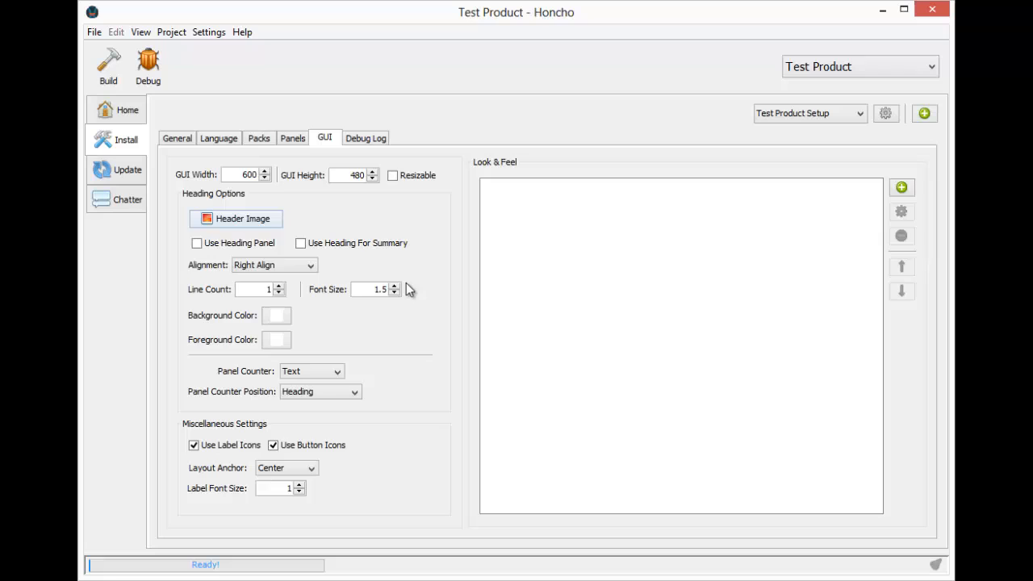
mouse_move(501, 165)
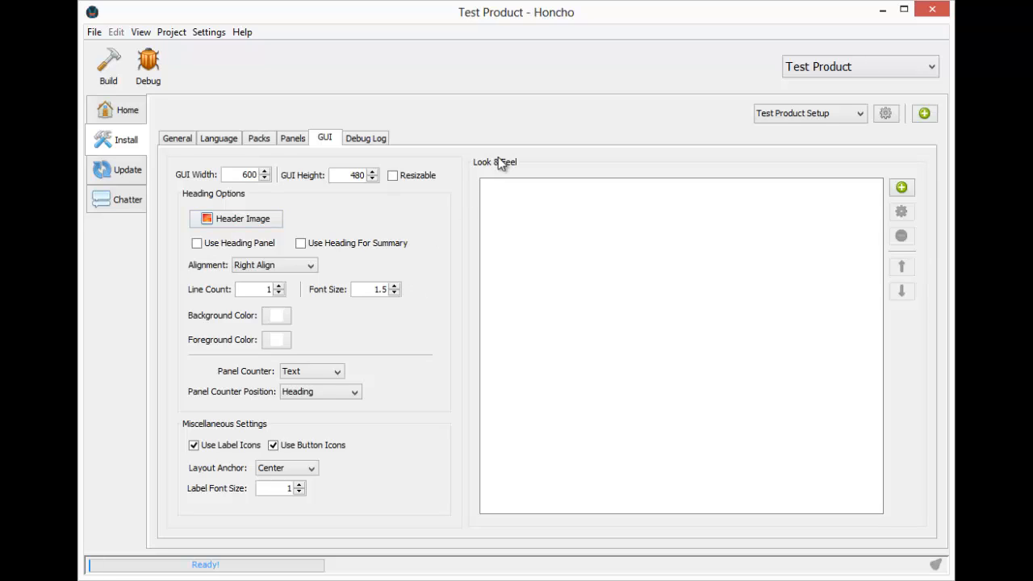
mouse_move(313, 368)
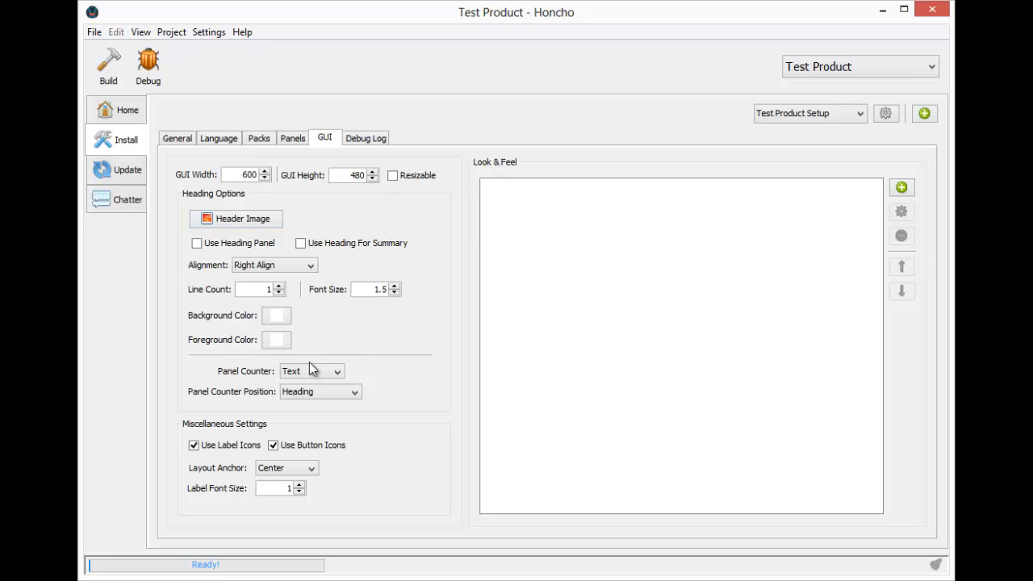
Set the GUI Panel Counter to Progressbar instead of Text
click(309, 369)
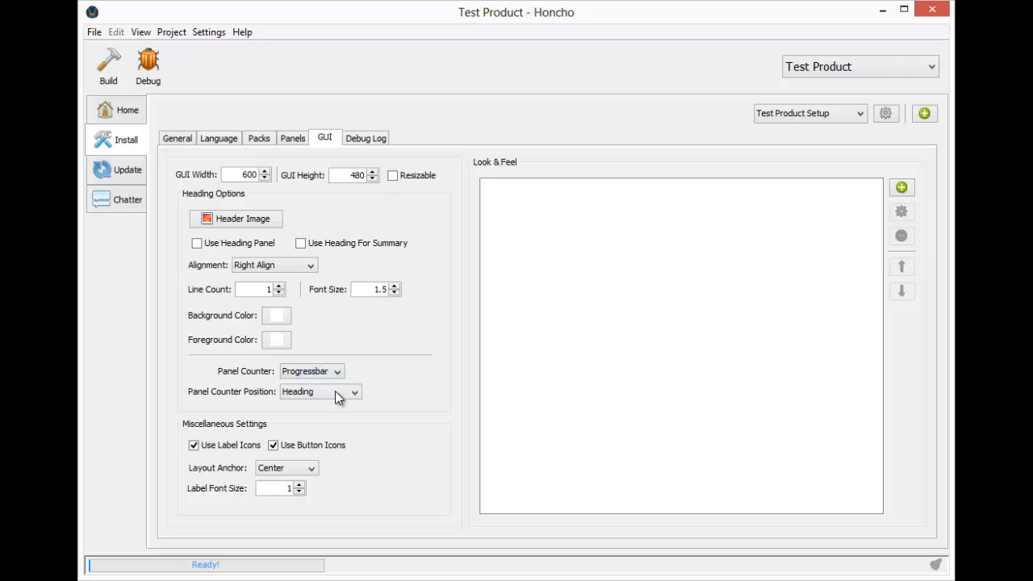
click(315, 393)
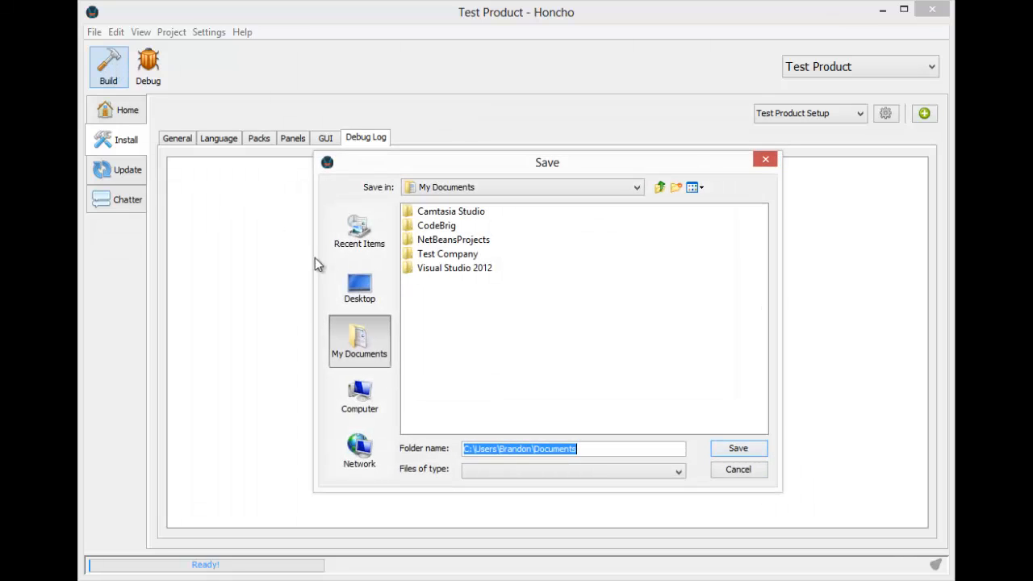
Build the Test Product installer, confirming the save location for Test Product Setup.jar
click(736, 448)
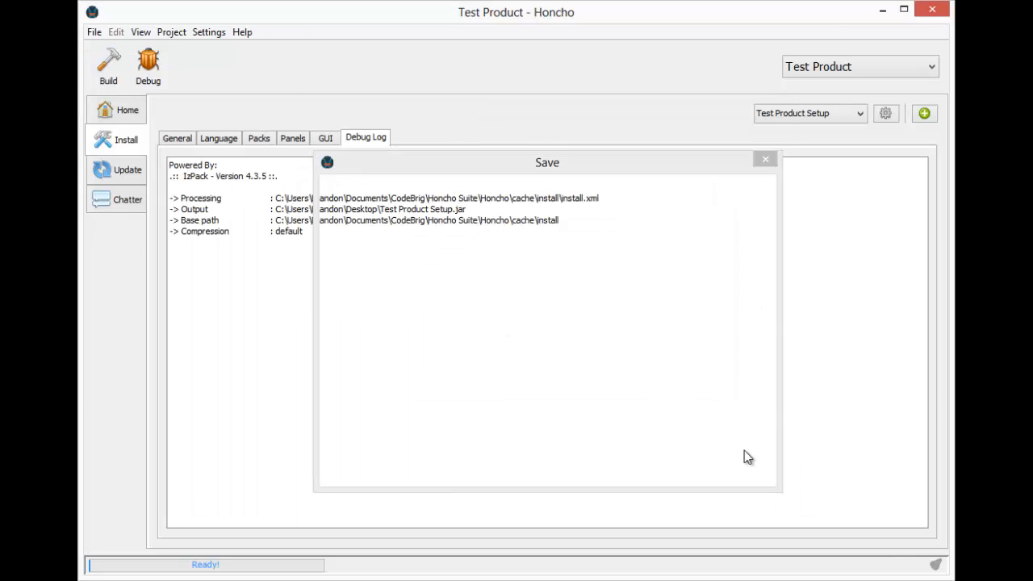
click(765, 160)
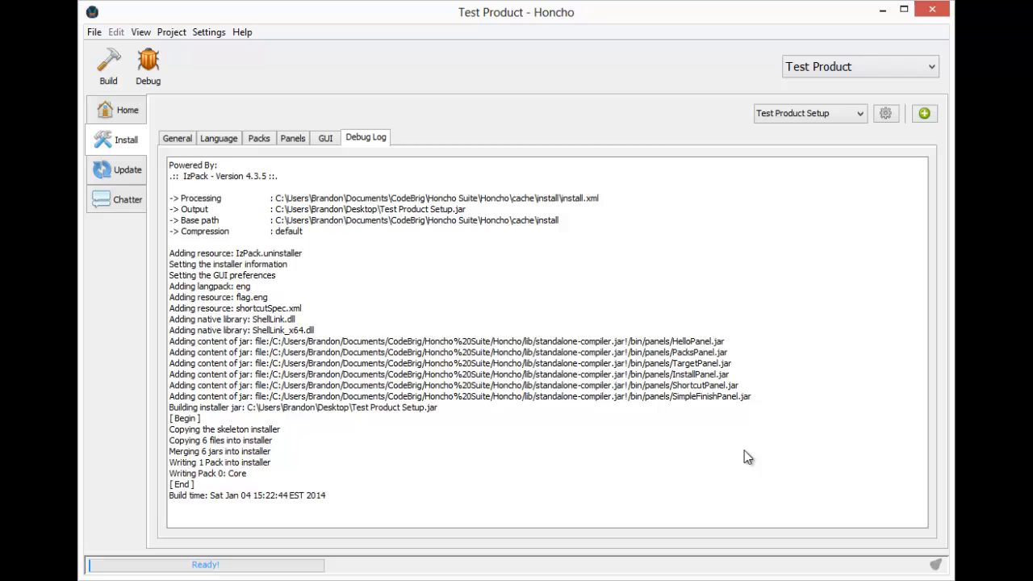